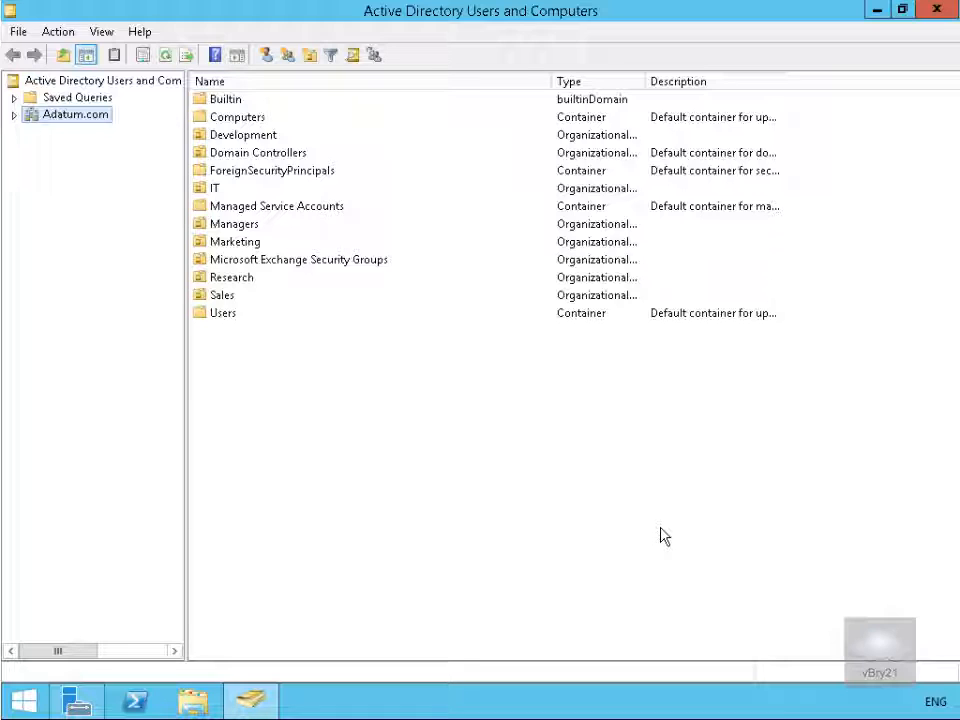
{"action": "mouse_move", "coordinate": [632, 532]}
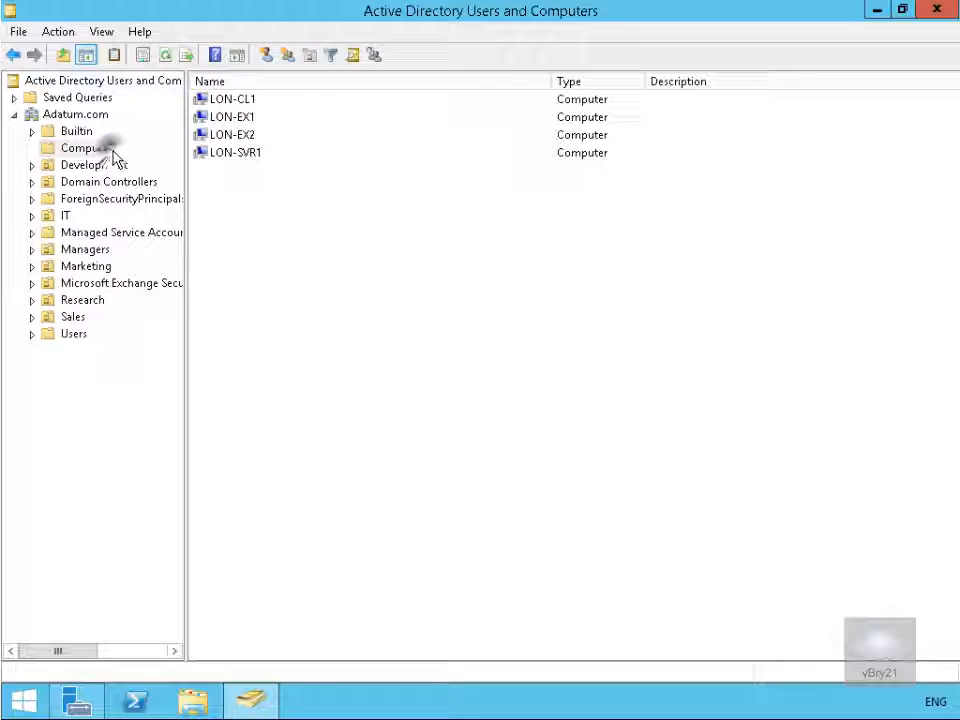
Bring up the actions menu for the Computers container of Adatum.com
{"action": "right_click", "coordinate": [88, 148]}
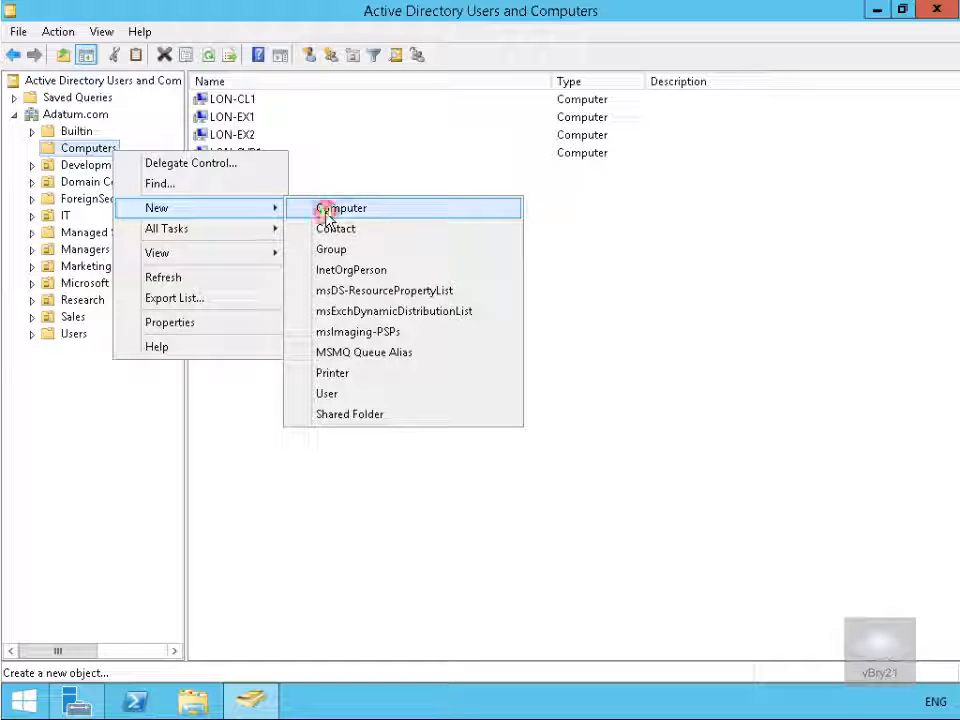
Create a new computer account named DAG1 in the Computers container
{"action": "left_click", "coordinate": [340, 206]}
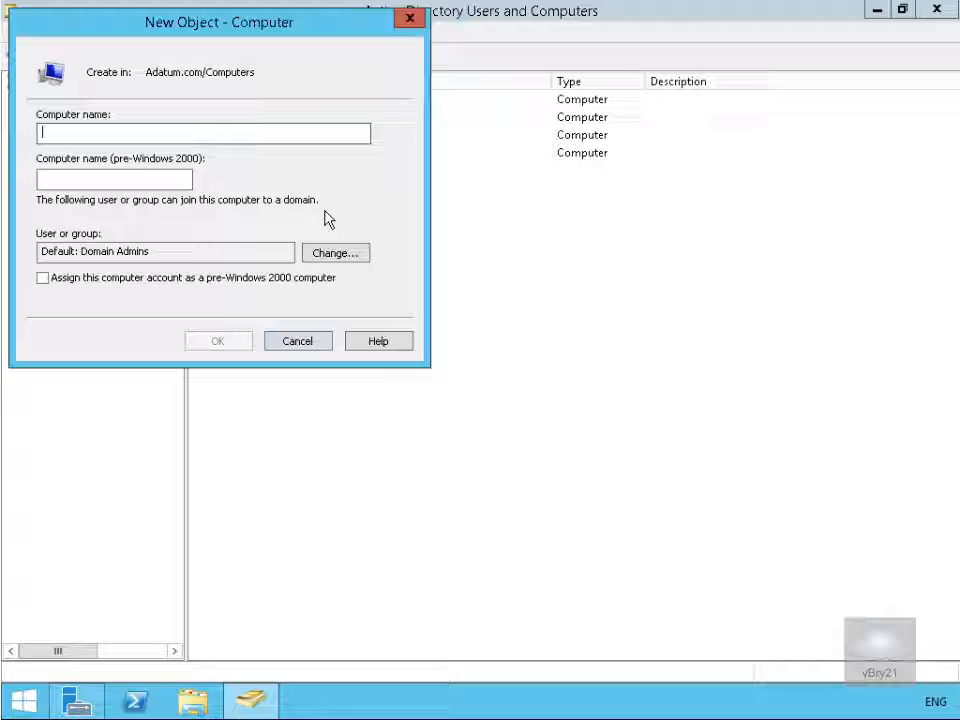
{"action": "type", "text": "DAG1"}
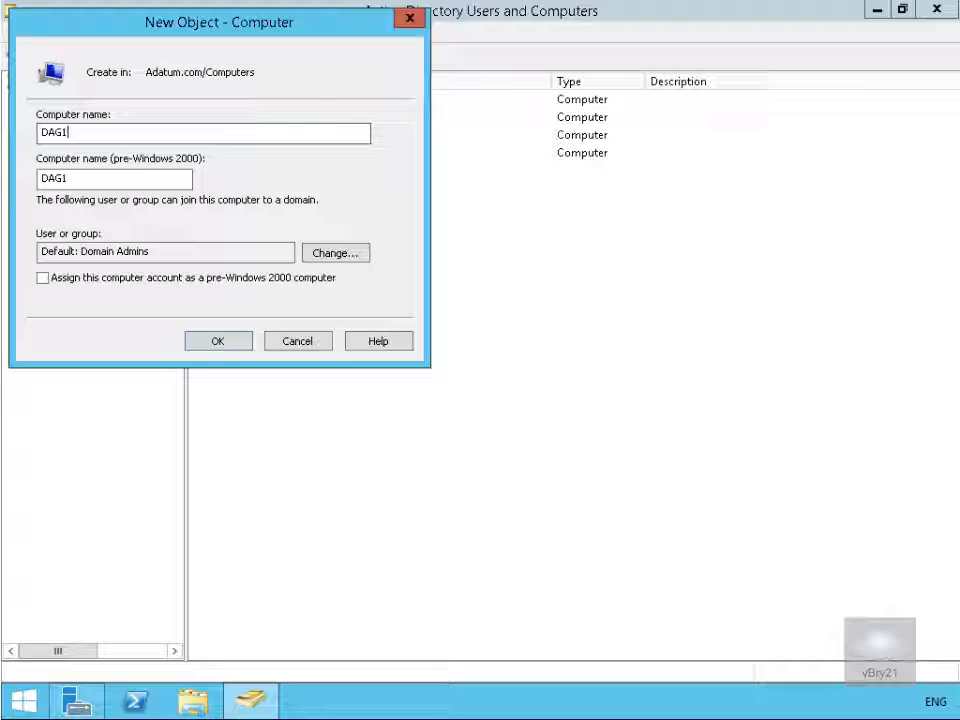
{"action": "left_click", "coordinate": [216, 340]}
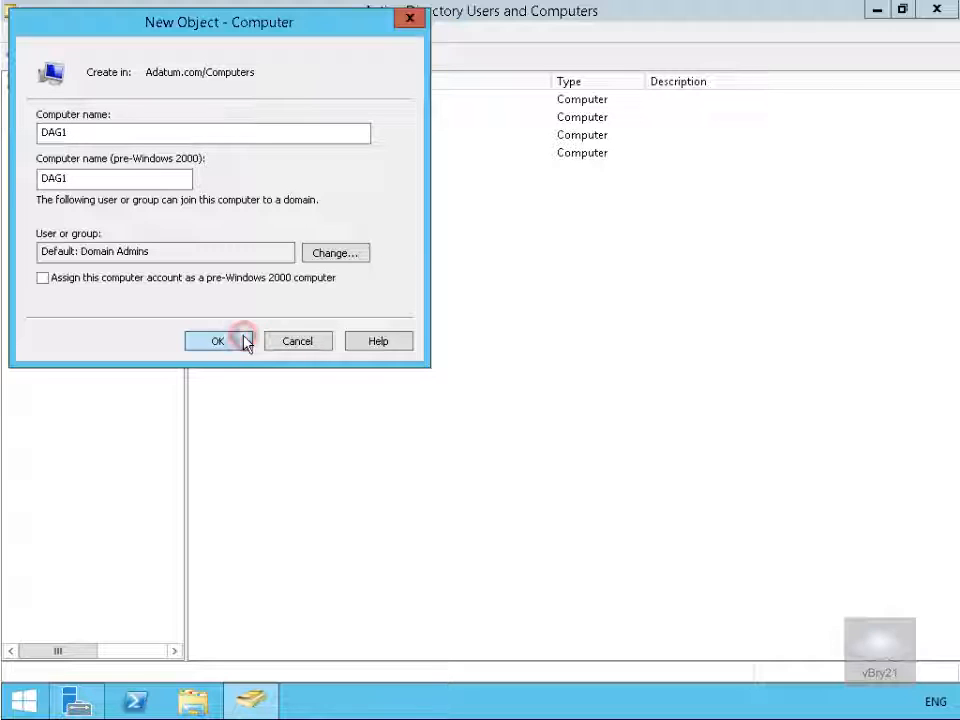
{"action": "left_click", "coordinate": [216, 340]}
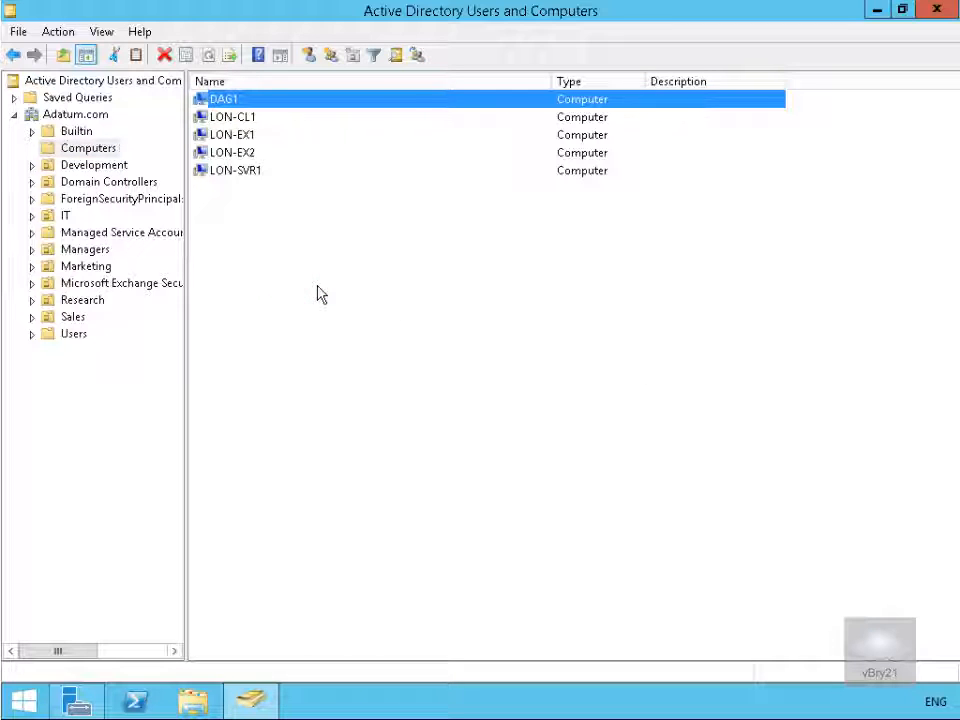
{"action": "double_click", "coordinate": [224, 98]}
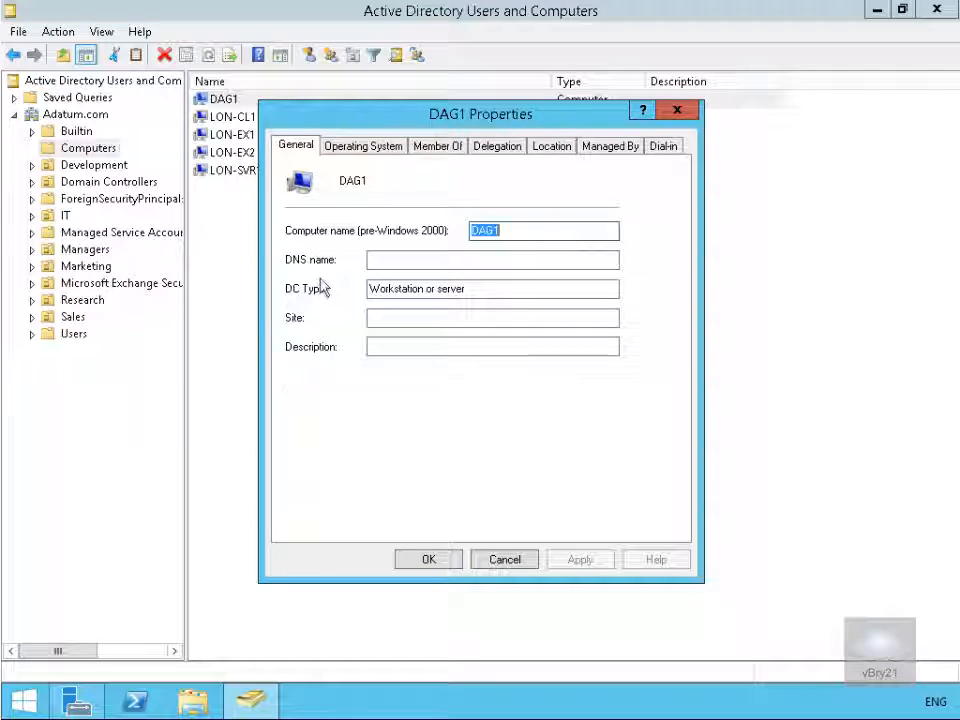
{"action": "mouse_move", "coordinate": [300, 188]}
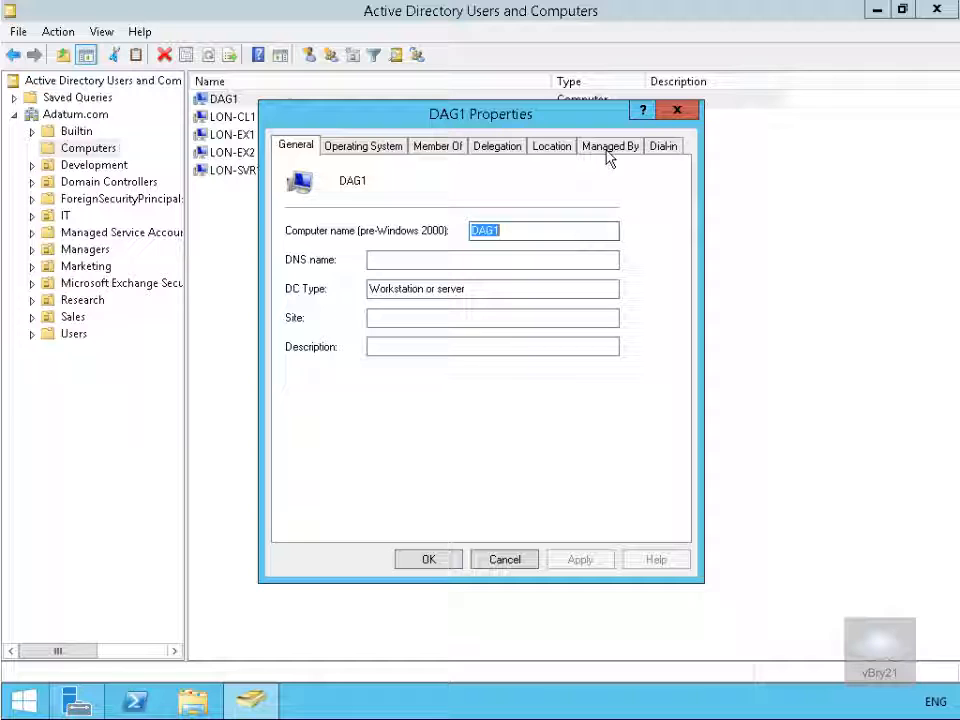
{"action": "left_click", "coordinate": [504, 560]}
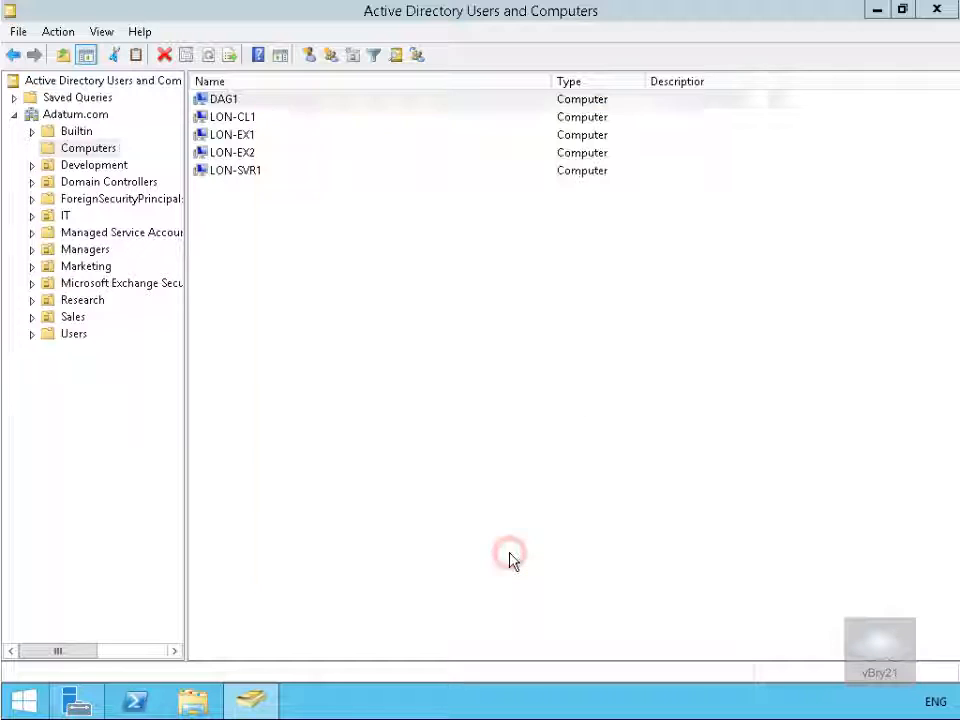
{"action": "left_click", "coordinate": [224, 98]}
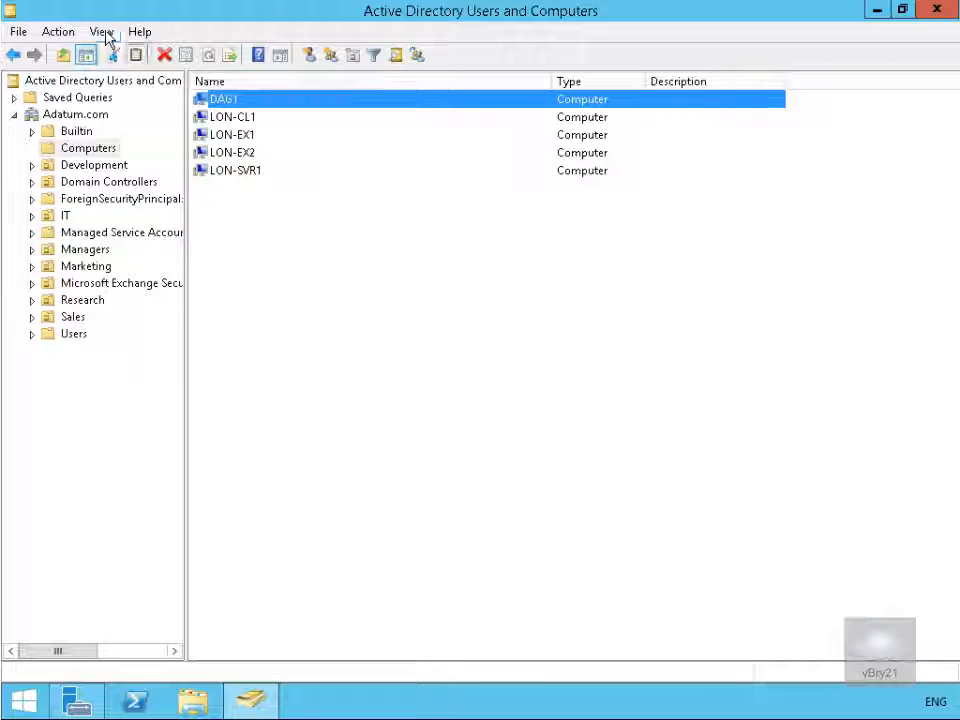
Enable Advanced Features, return to Computers and bring up DAG1's actions
{"action": "left_click", "coordinate": [100, 32]}
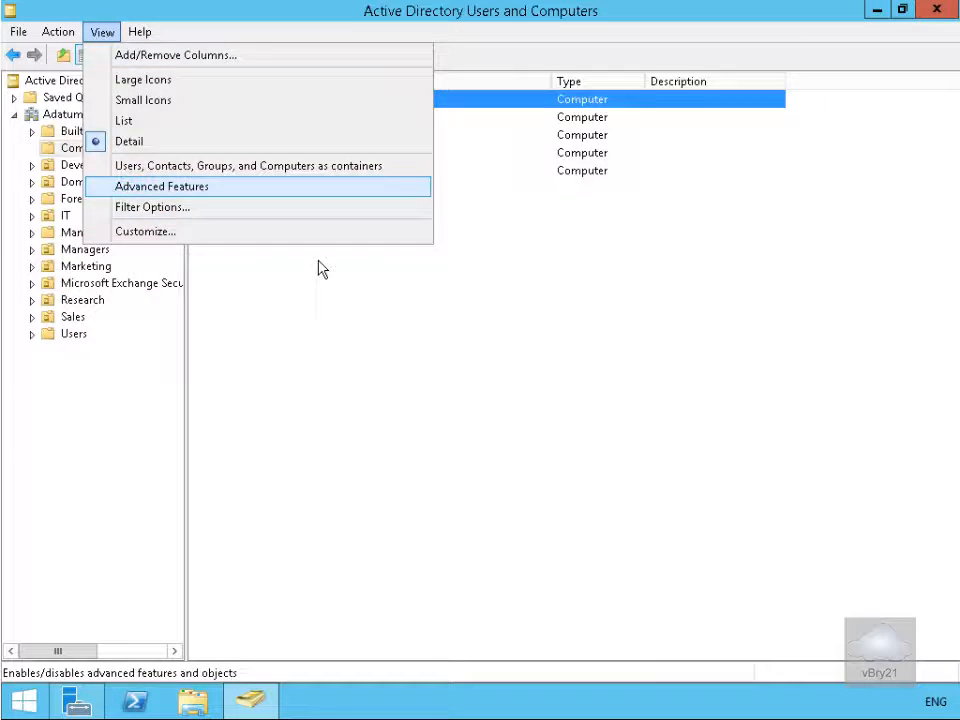
{"action": "left_click", "coordinate": [162, 186]}
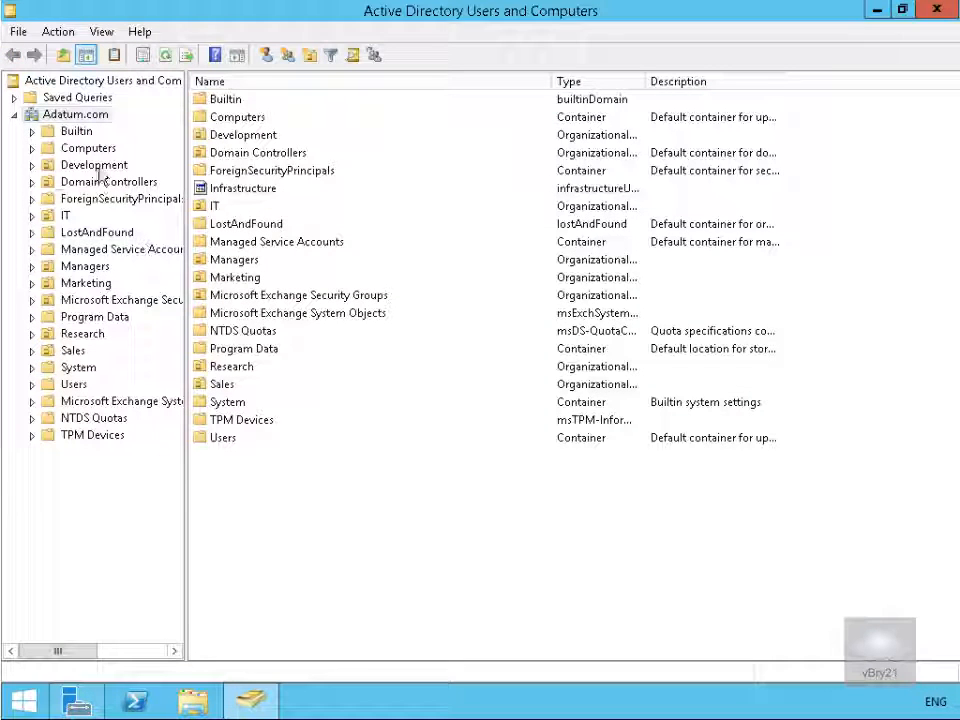
{"action": "left_click", "coordinate": [88, 148]}
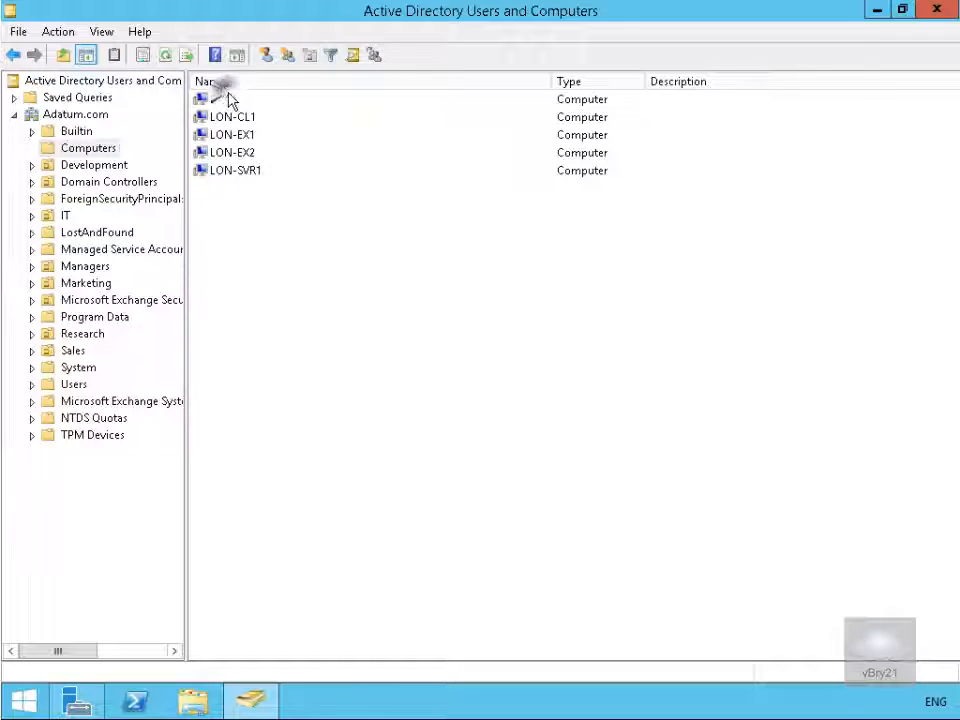
{"action": "right_click", "coordinate": [218, 100]}
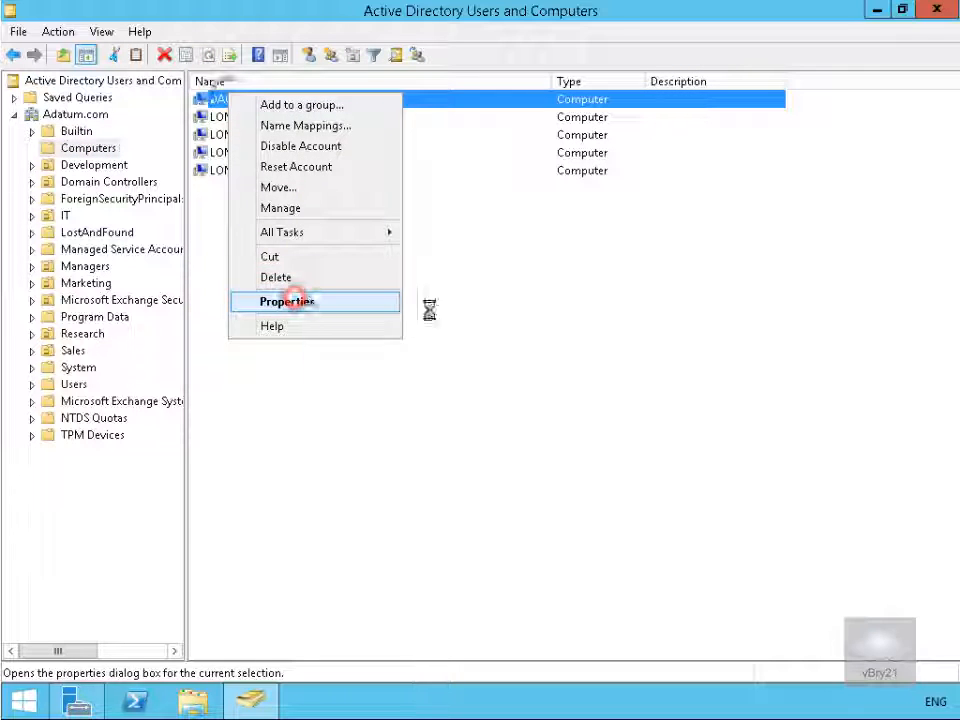
Add Exchange Trusted Subsystem to DAG1's security permission entries
{"action": "left_click", "coordinate": [288, 300]}
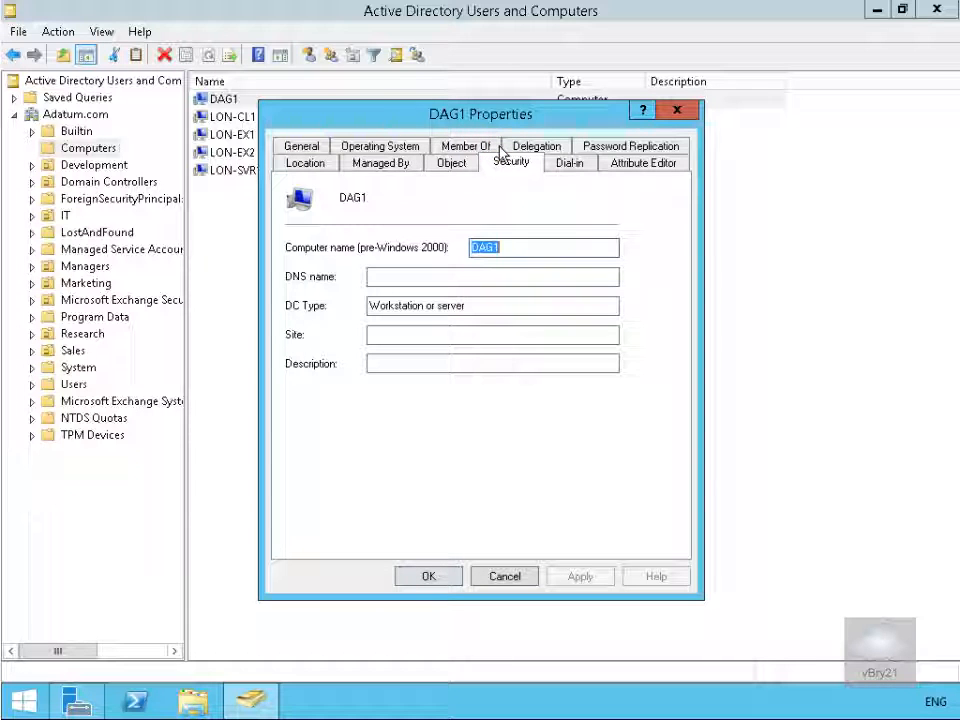
{"action": "left_click", "coordinate": [512, 162]}
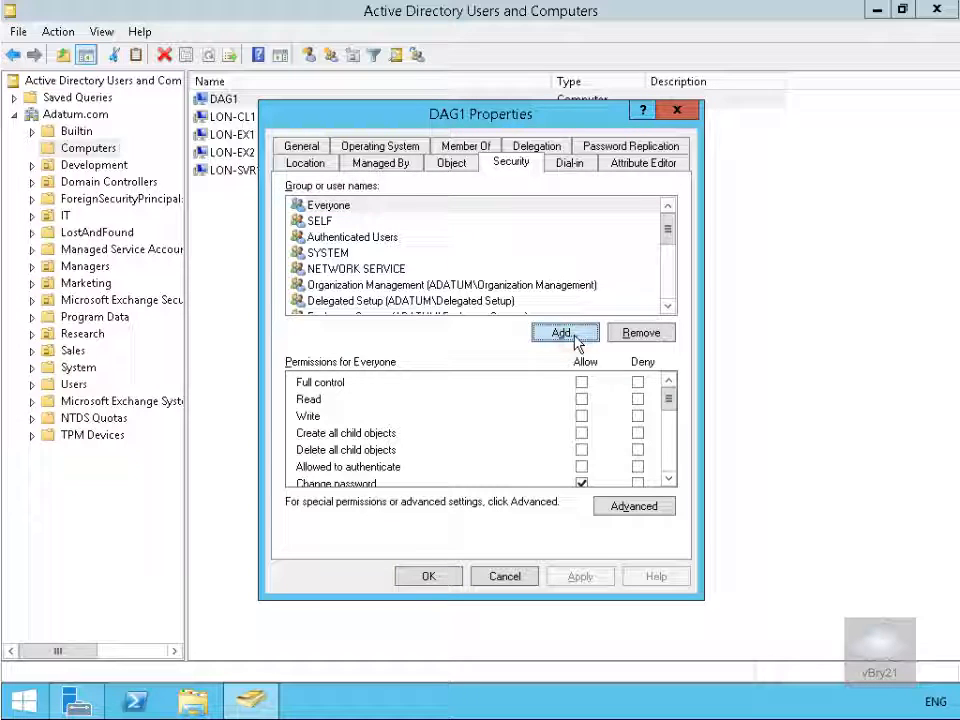
{"action": "left_click", "coordinate": [564, 332]}
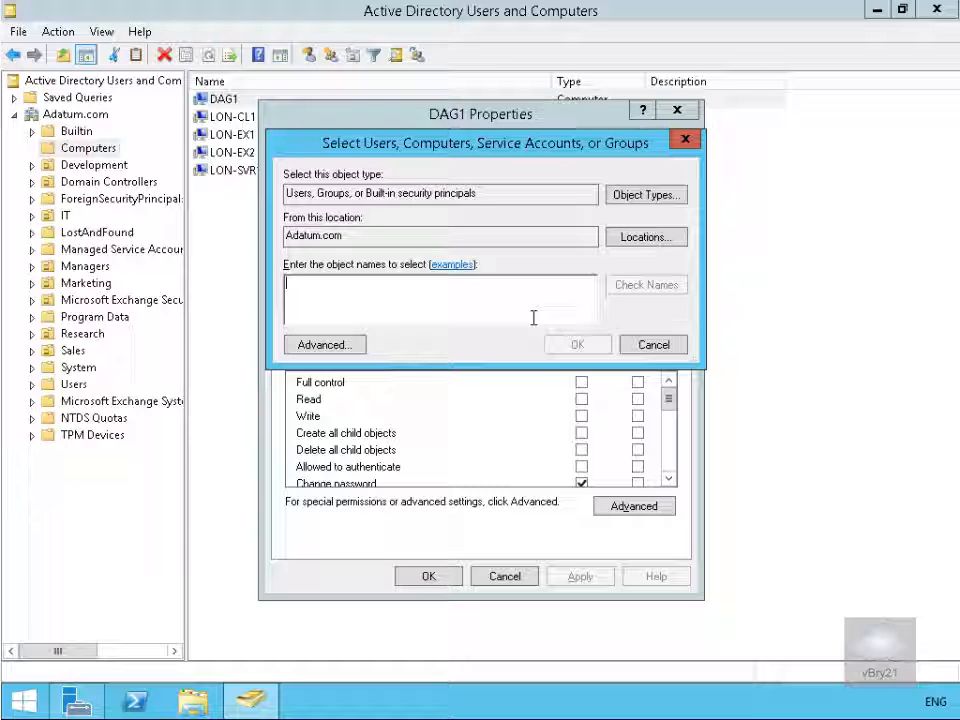
{"action": "type", "text": "Exchange Trusted Subsystem"}
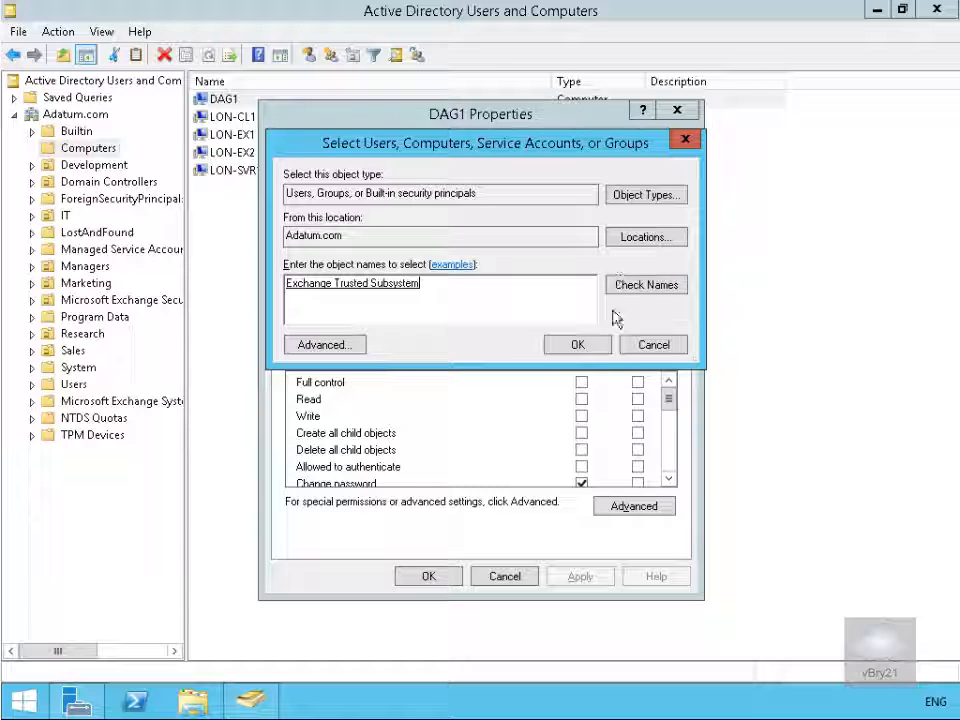
{"action": "left_click", "coordinate": [576, 344]}
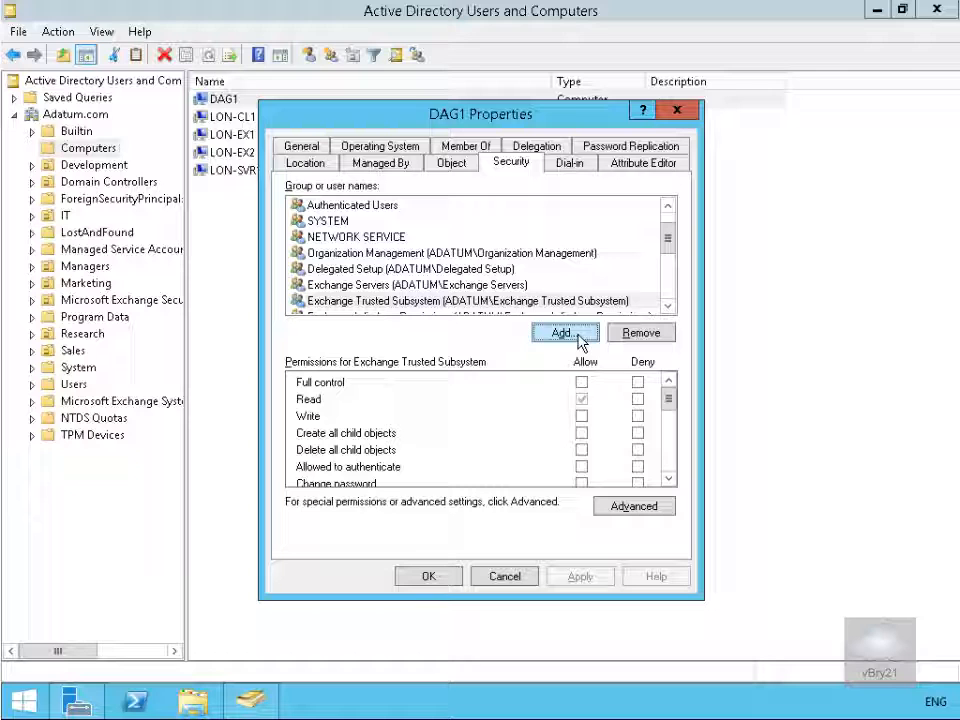
Add LON-EX1 to DAG1's security permission entries
{"action": "left_click", "coordinate": [564, 332]}
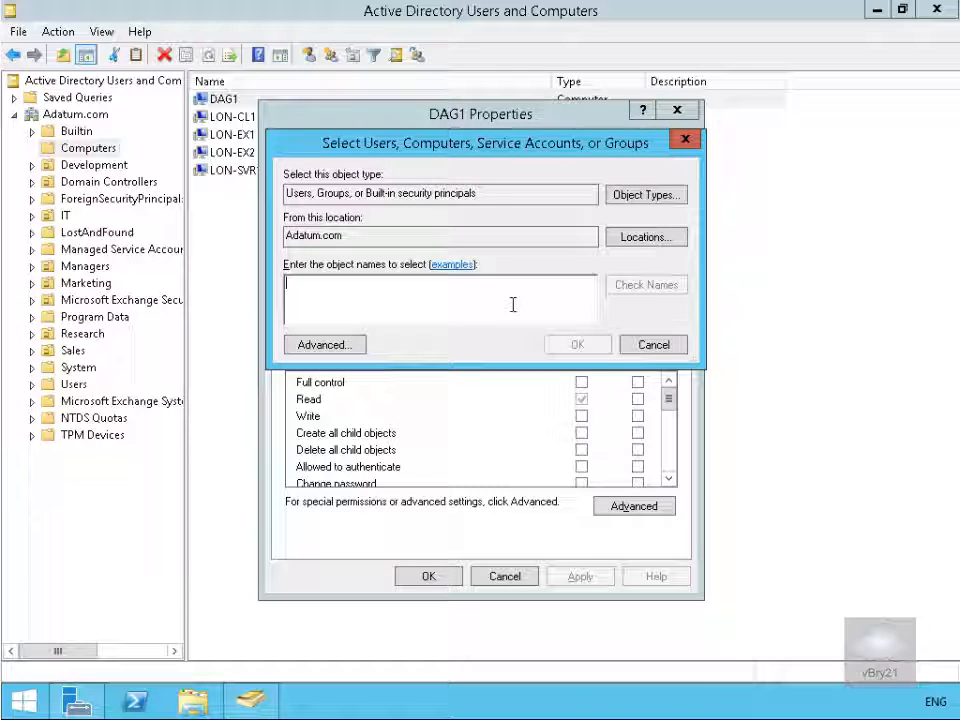
{"action": "type", "text": "LON-EX1"}
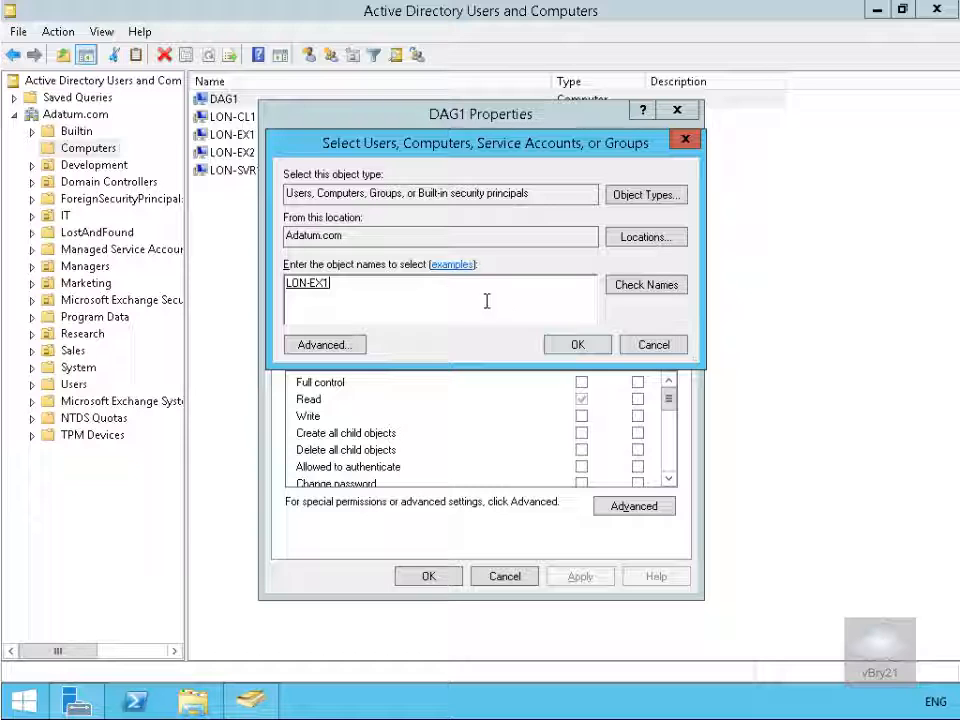
{"action": "left_click", "coordinate": [576, 344]}
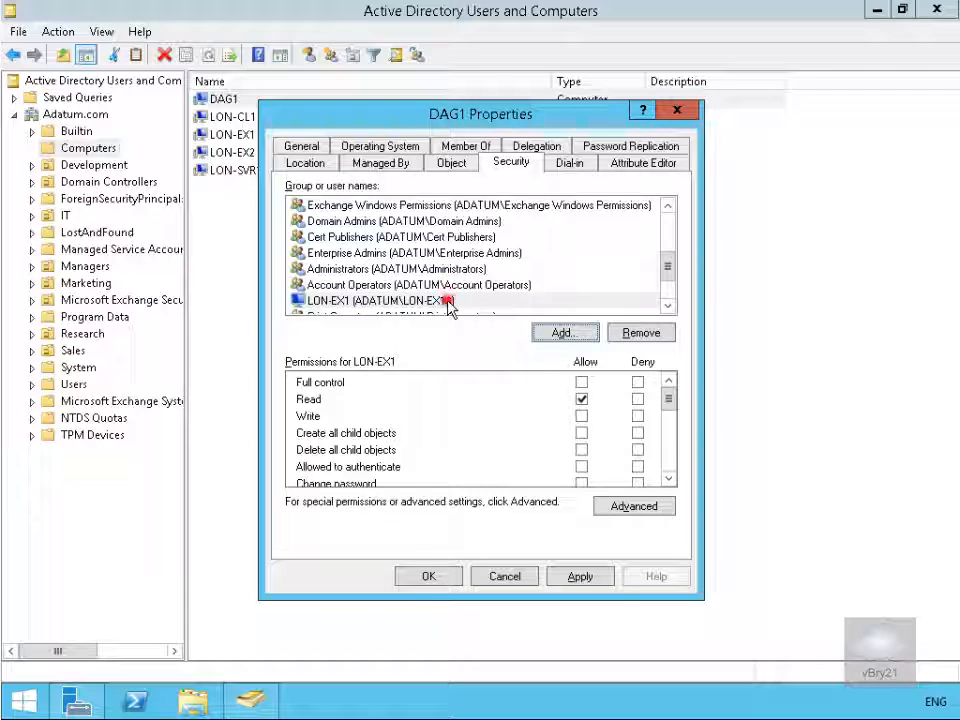
Grant LON-EX1 and Exchange Trusted Subsystem full control over DAG1 and save the properties
{"action": "left_click", "coordinate": [390, 300]}
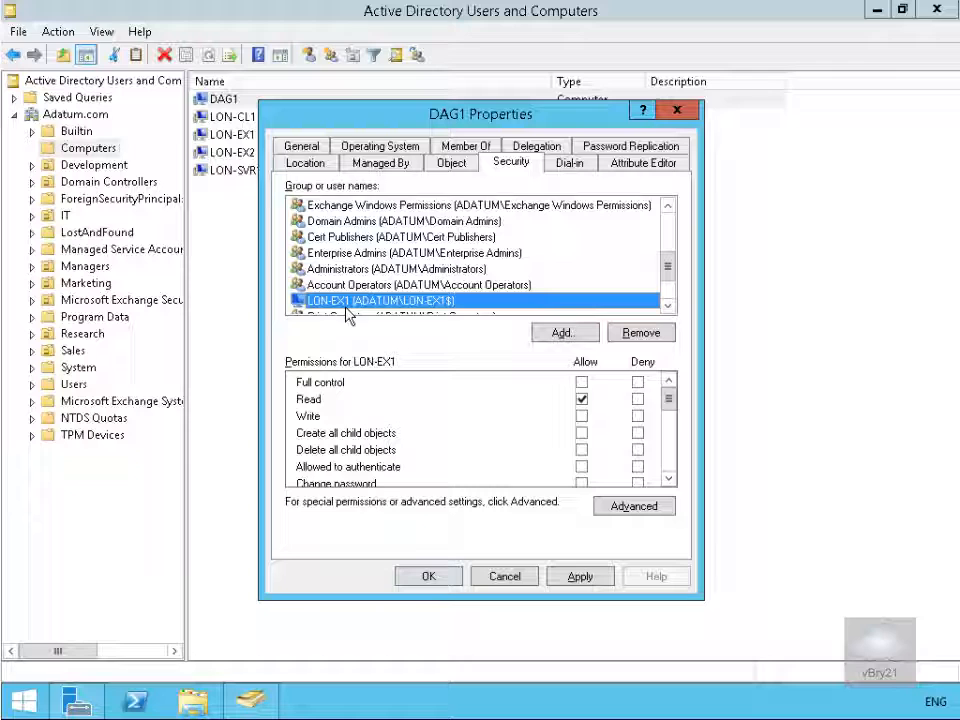
{"action": "left_click", "coordinate": [582, 382]}
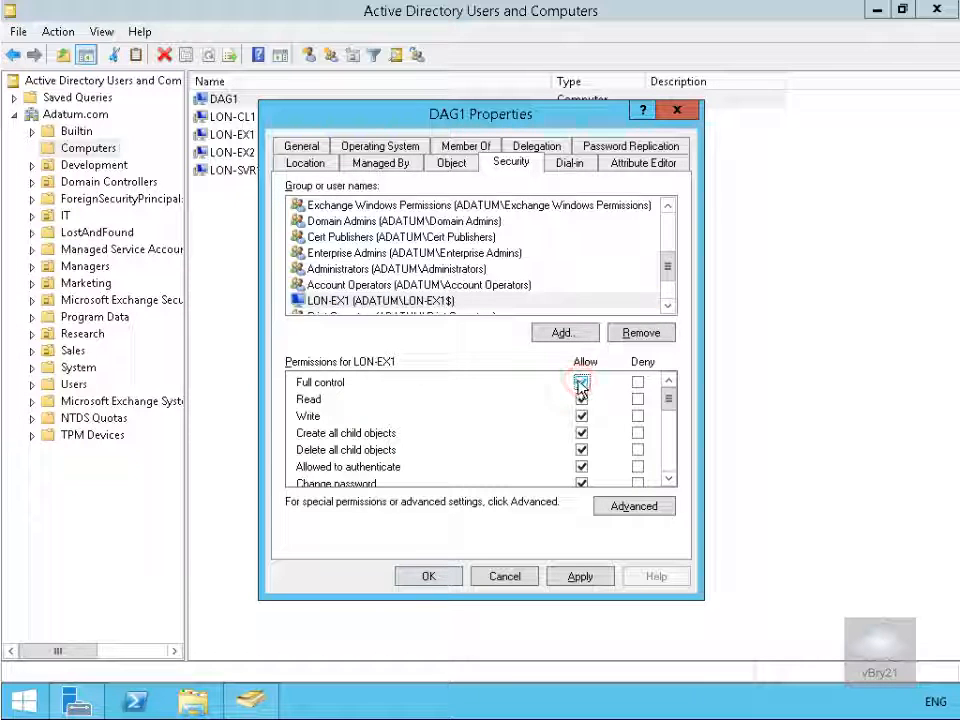
{"action": "left_click", "coordinate": [580, 576]}
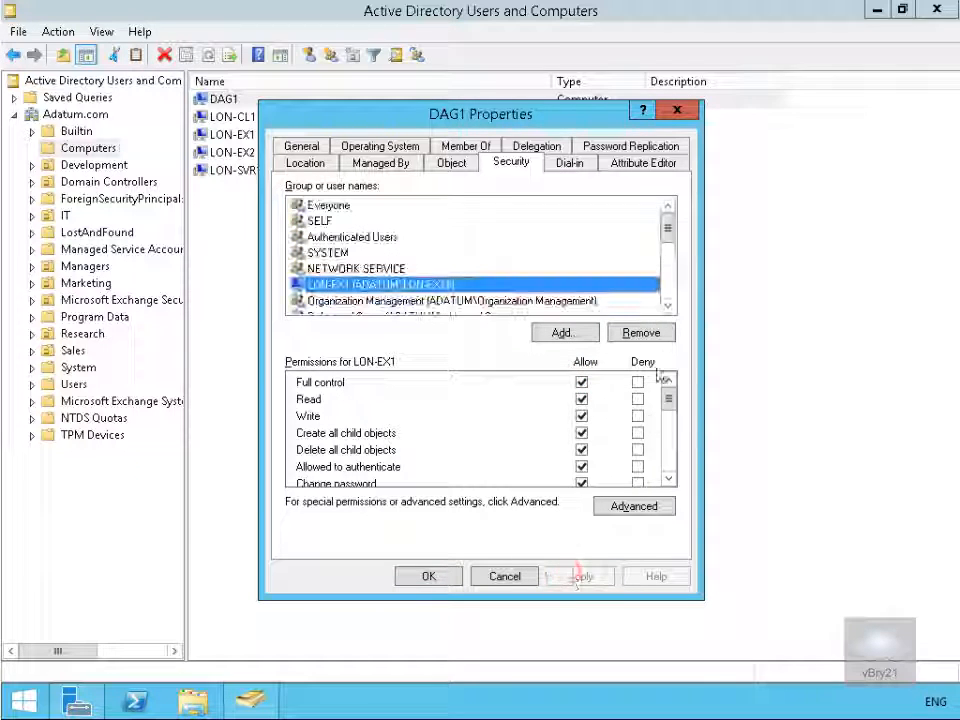
{"action": "left_click", "coordinate": [668, 310]}
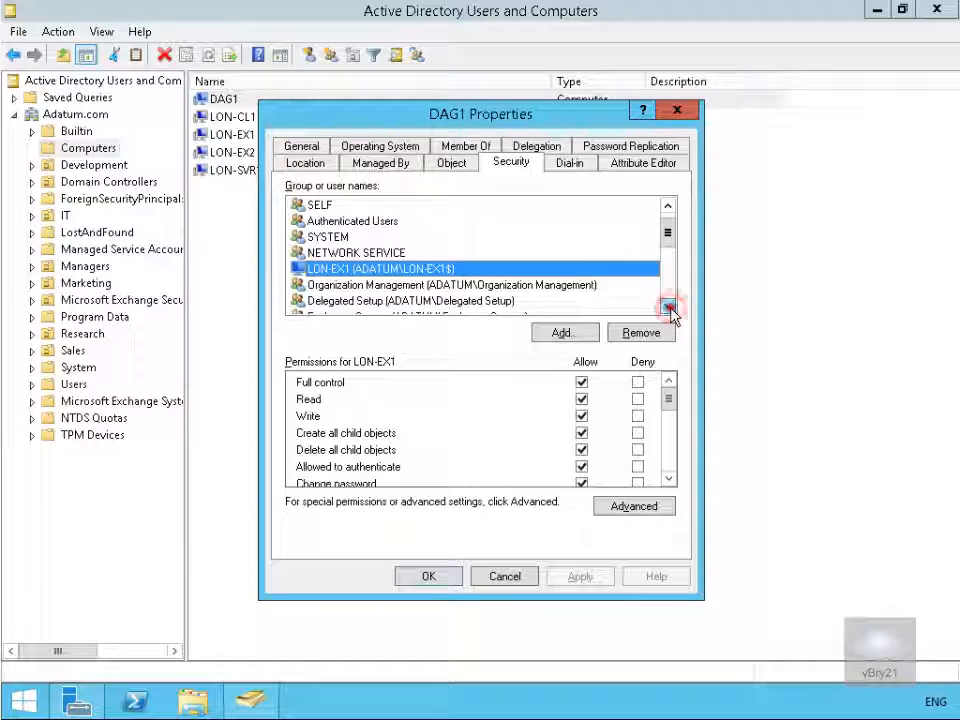
{"action": "left_click", "coordinate": [668, 312]}
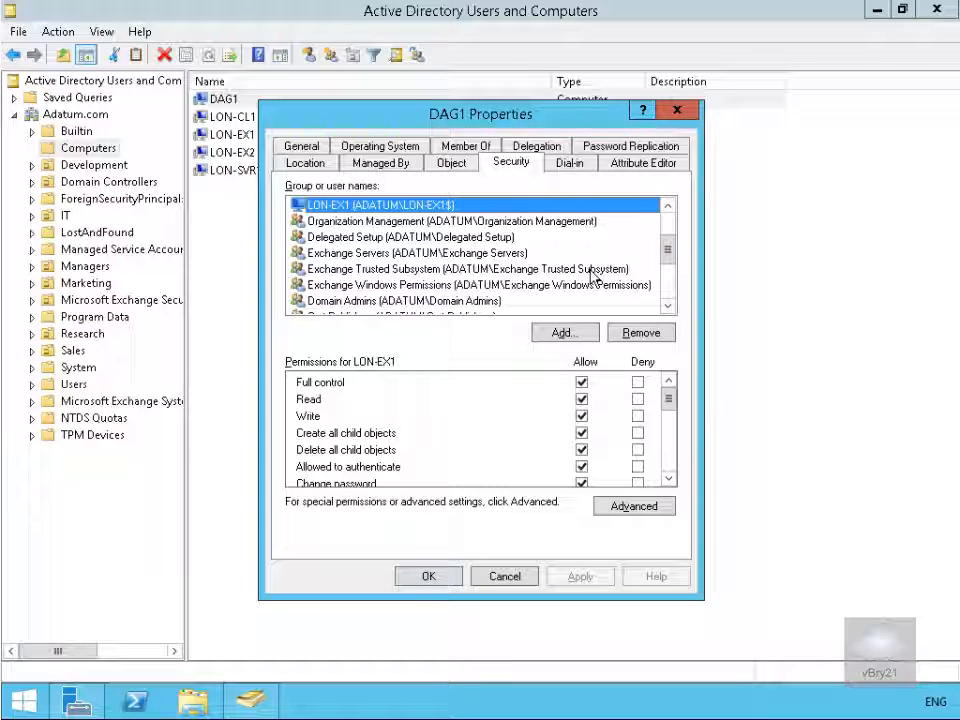
{"action": "left_click", "coordinate": [460, 268]}
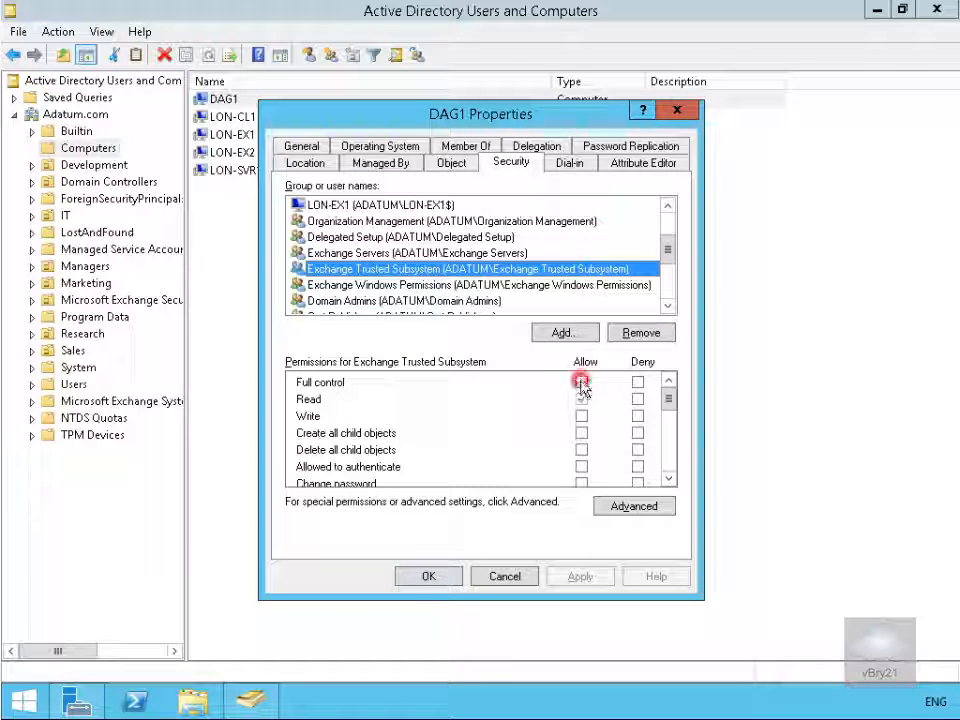
{"action": "left_click", "coordinate": [580, 382]}
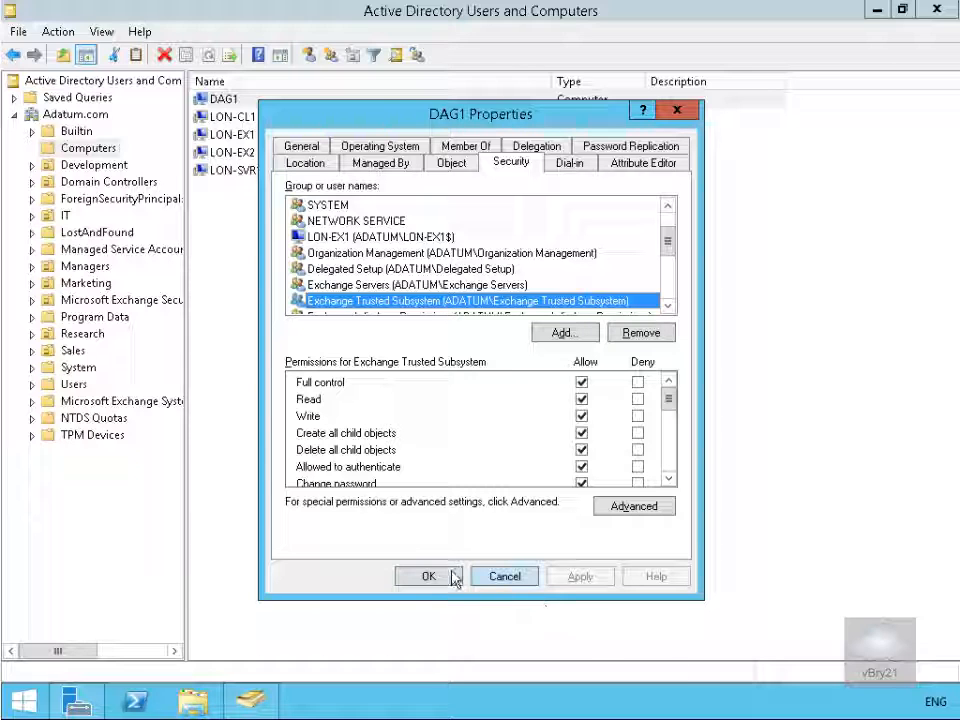
{"action": "left_click", "coordinate": [428, 576]}
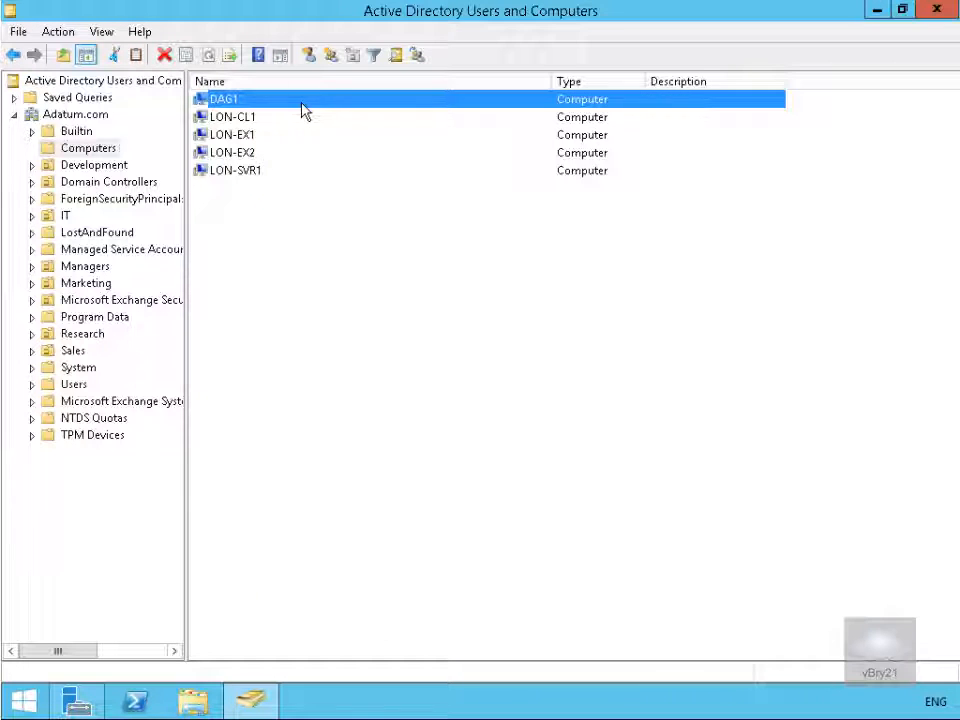
Disable the DAG1 computer account and acknowledge the confirmation
{"action": "right_click", "coordinate": [224, 98]}
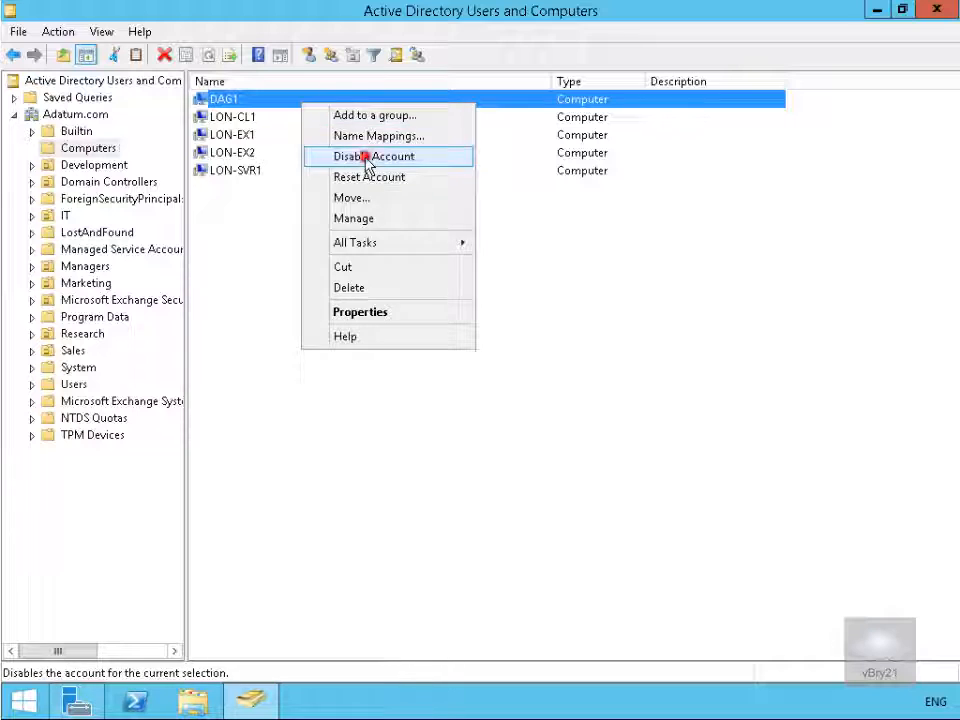
{"action": "left_click", "coordinate": [372, 156]}
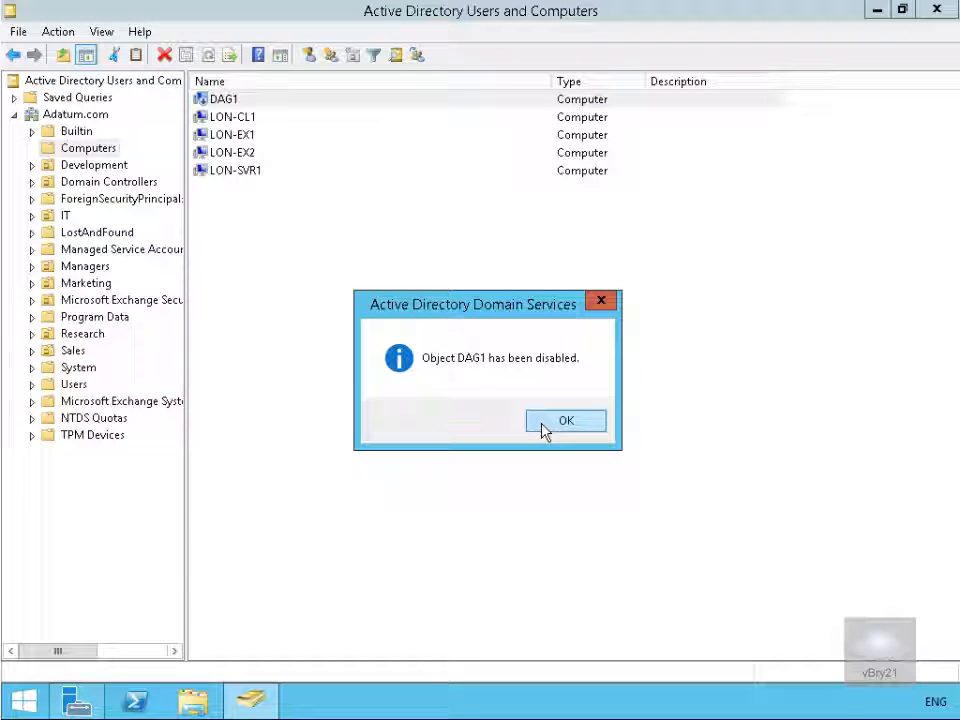
{"action": "left_click", "coordinate": [566, 420]}
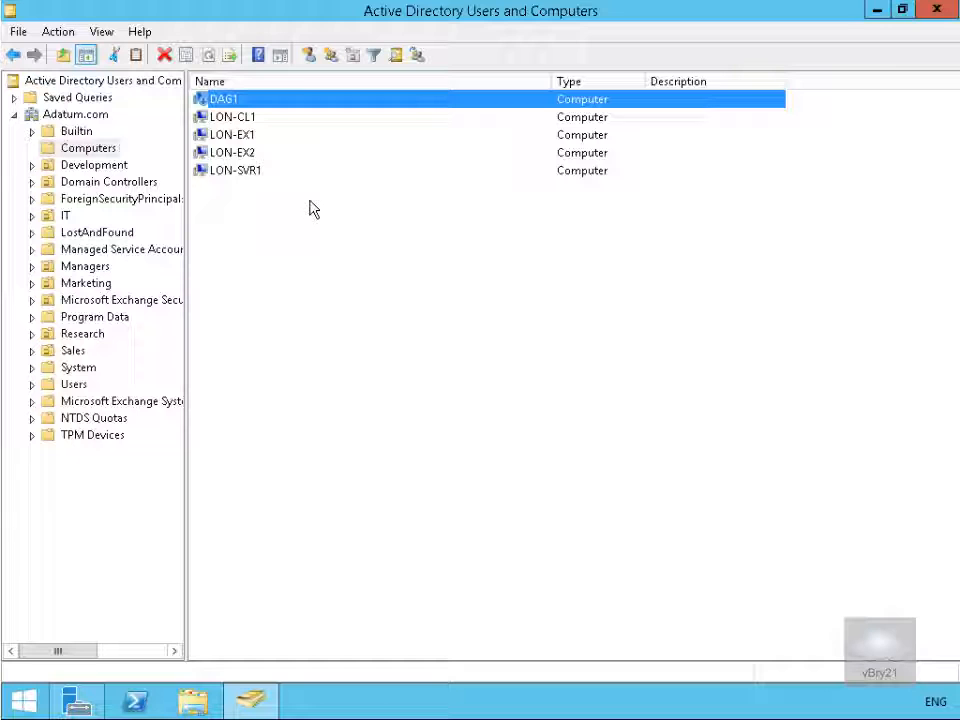
Show the empty database availability groups list in the Exchange admin center servers area
{"action": "left_click", "coordinate": [308, 700]}
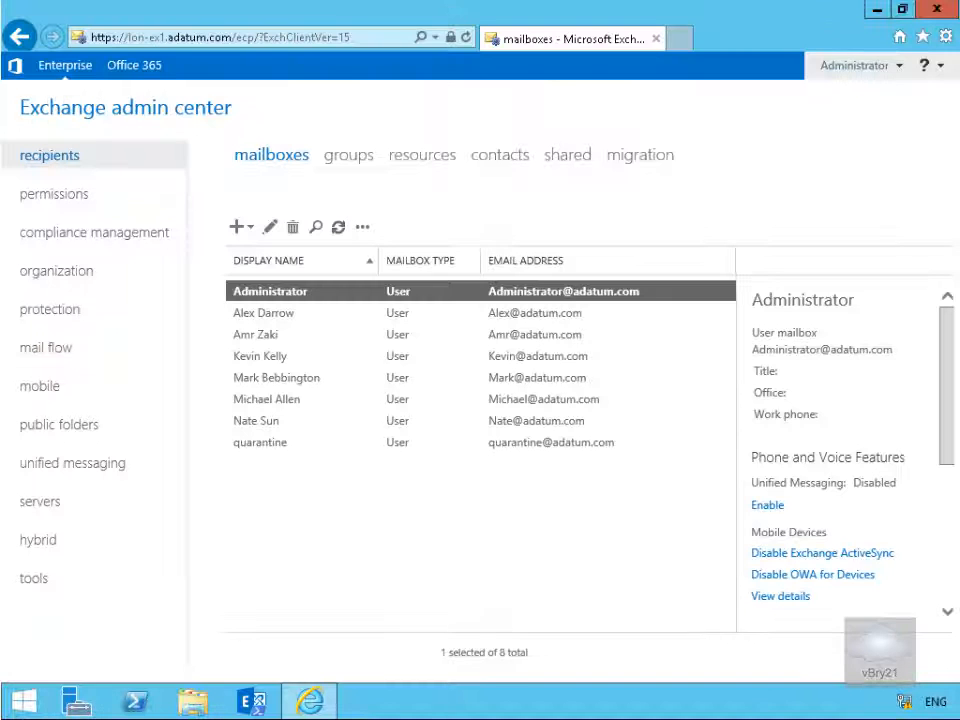
{"action": "mouse_move", "coordinate": [756, 348]}
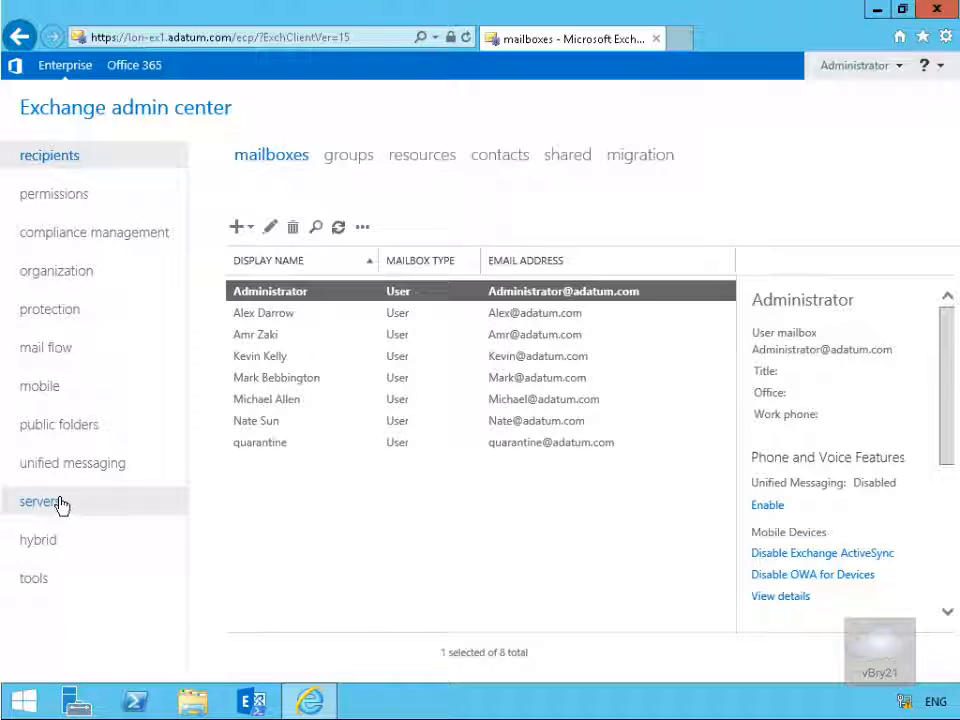
{"action": "left_click", "coordinate": [40, 500]}
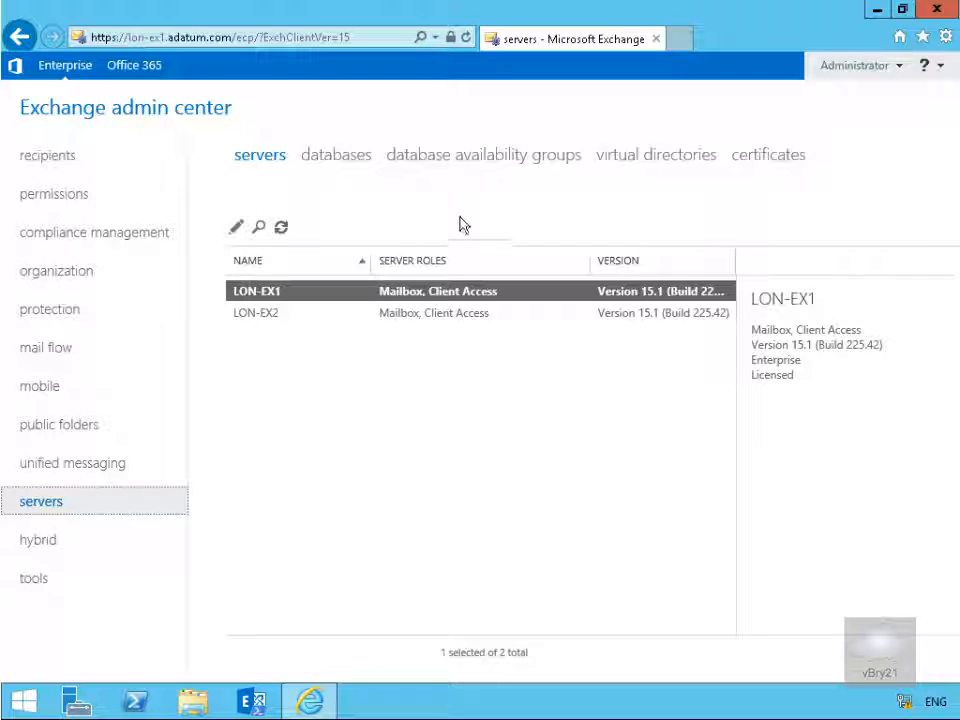
{"action": "left_click", "coordinate": [484, 154]}
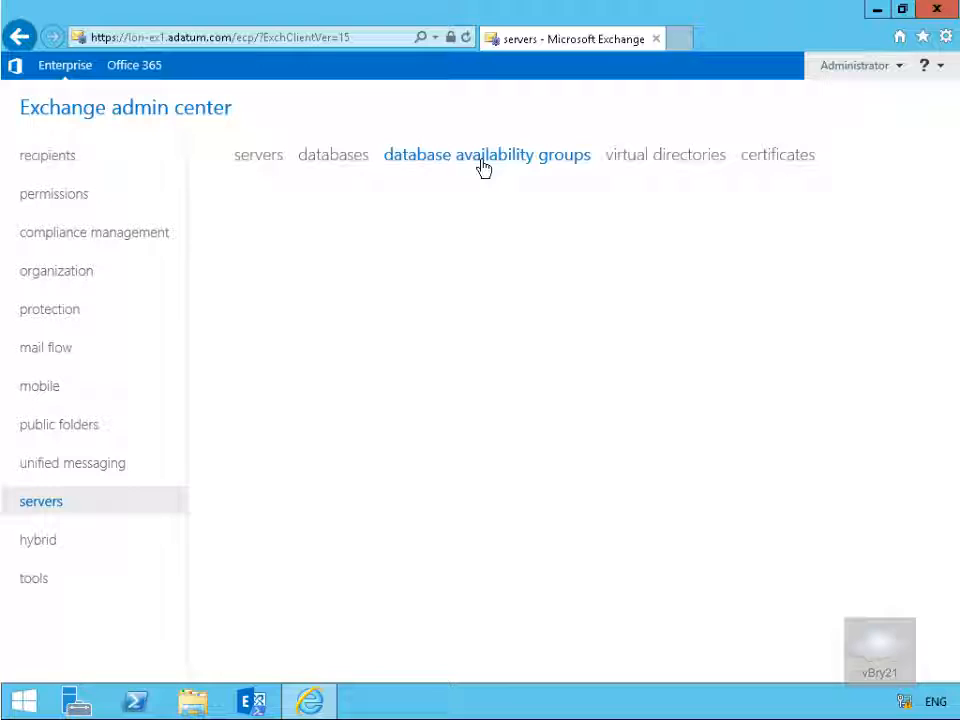
{"action": "left_click", "coordinate": [488, 154]}
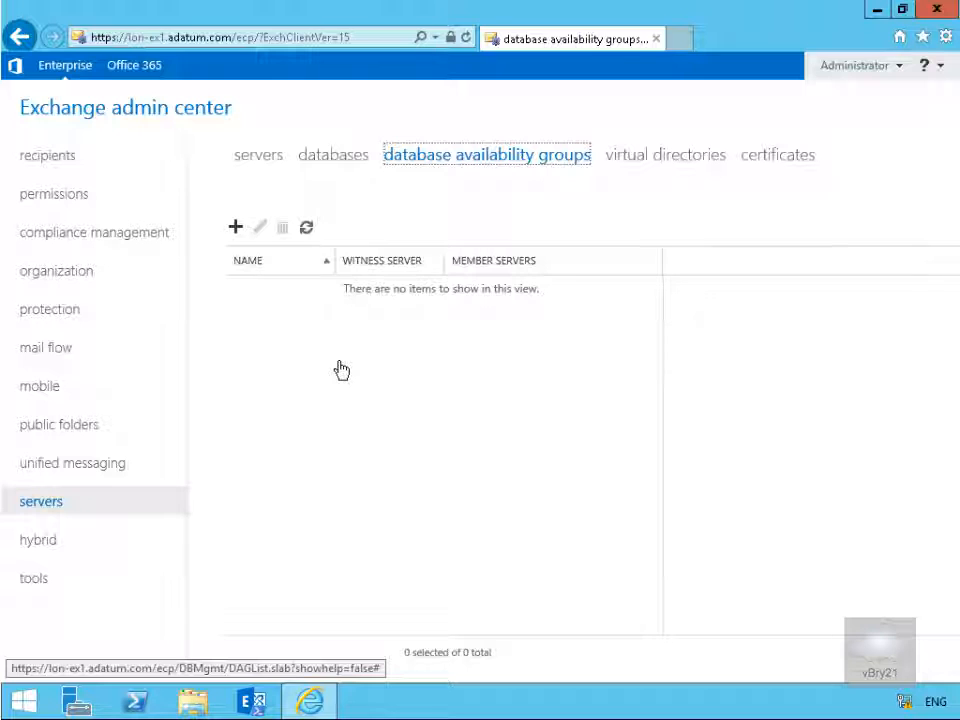
Fill the new DAG form: name DAG1, witness LON-DC1, directory C:\FSWDAG1, IP 172.16.0.33
{"action": "left_click", "coordinate": [236, 228]}
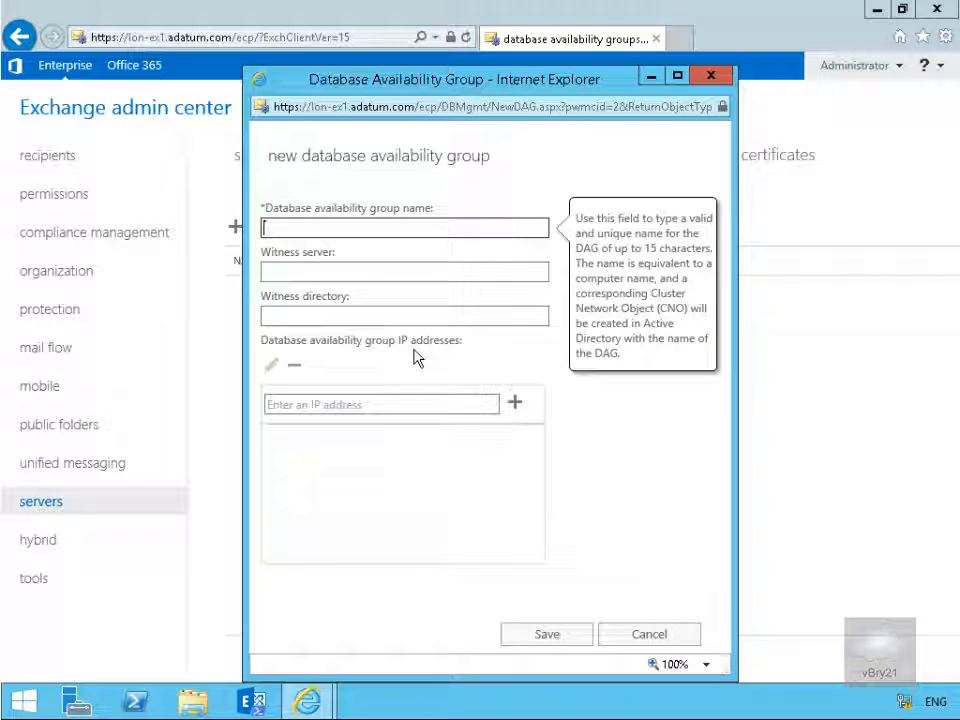
{"action": "left_click", "coordinate": [404, 316]}
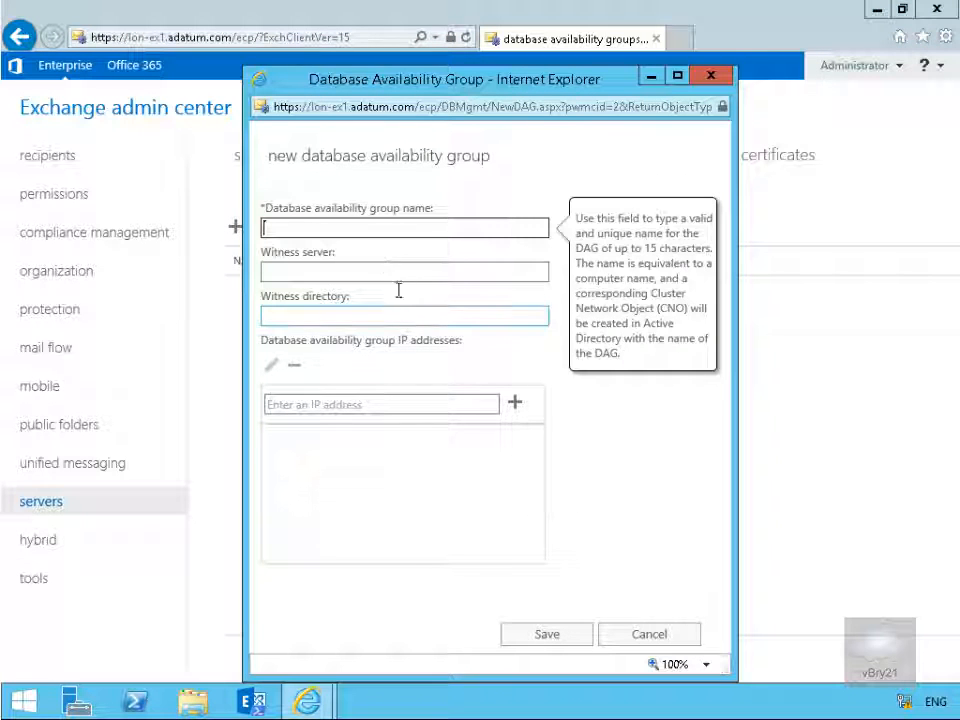
{"action": "mouse_move", "coordinate": [400, 336]}
{"action": "type", "text": "DAG1"}
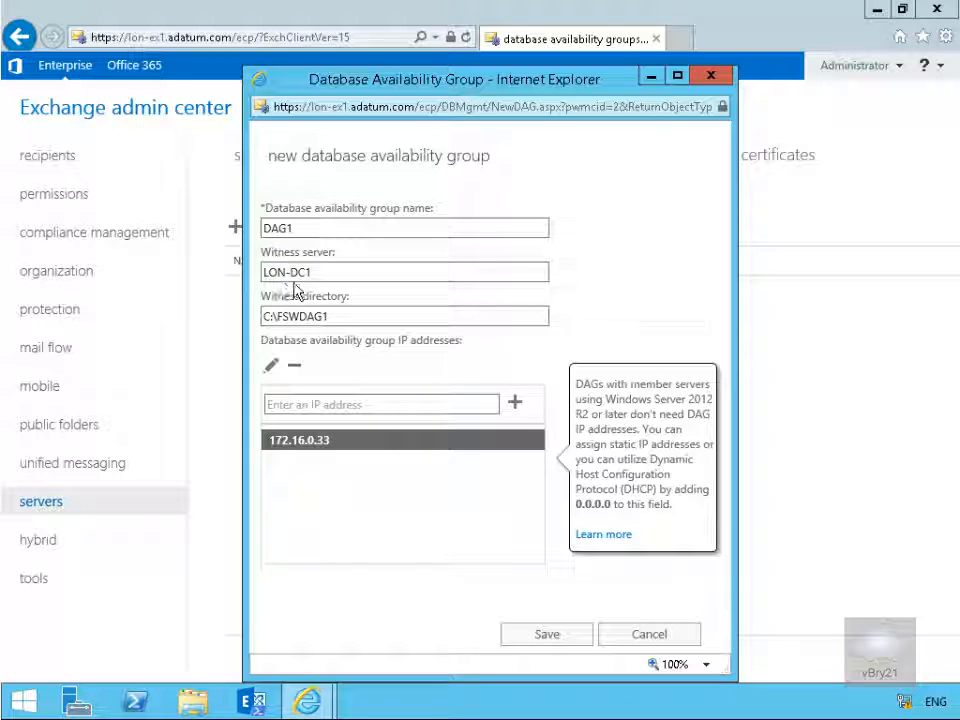
{"action": "left_click", "coordinate": [404, 316]}
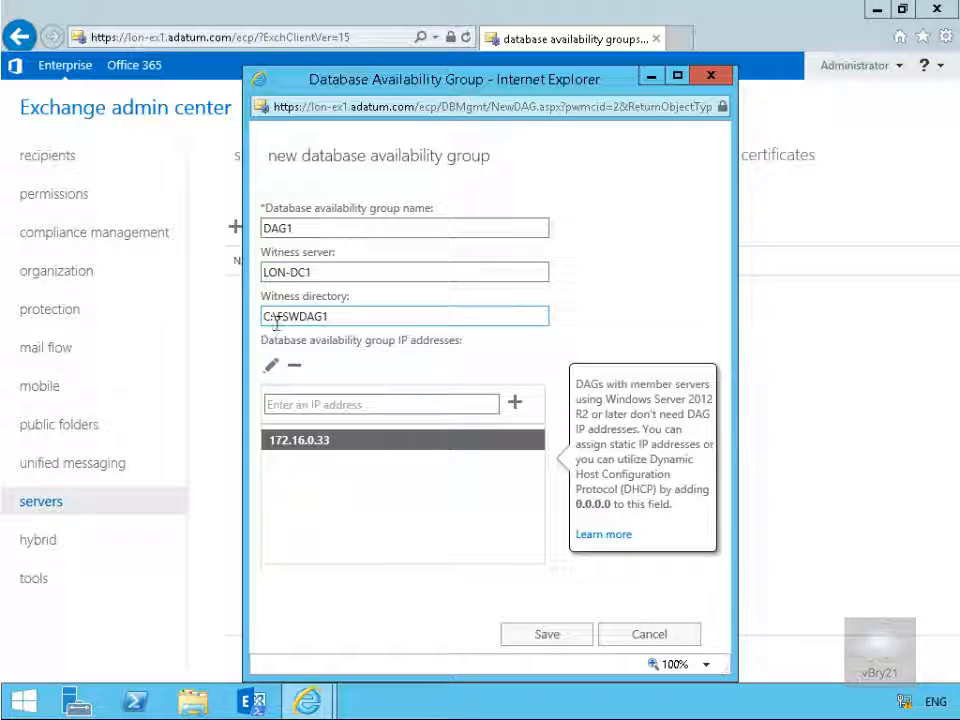
{"action": "mouse_move", "coordinate": [298, 328]}
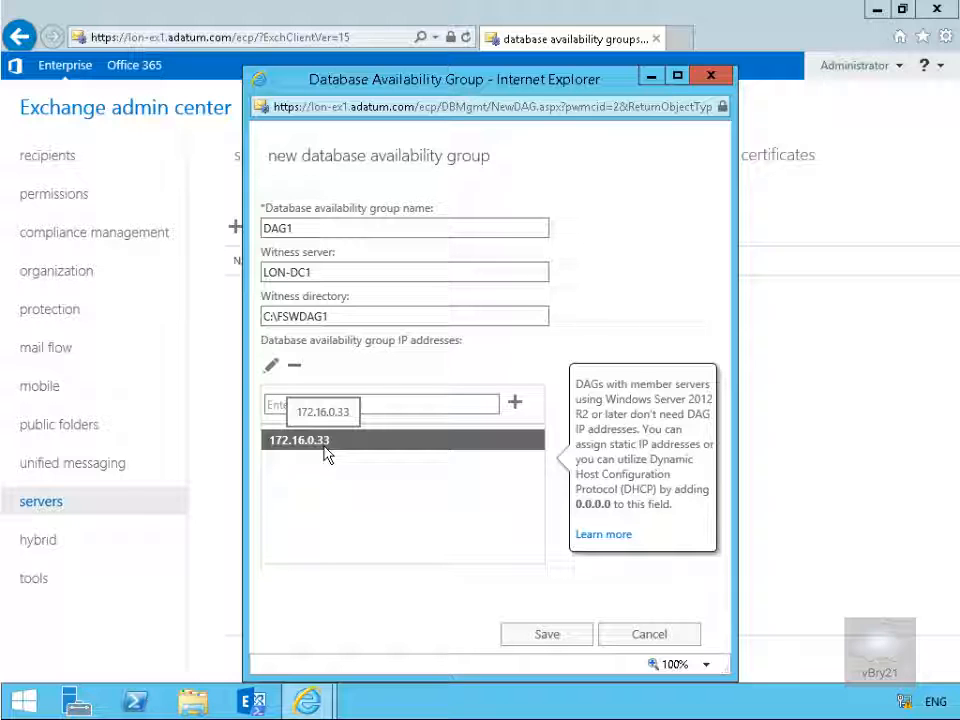
{"action": "left_click", "coordinate": [546, 634]}
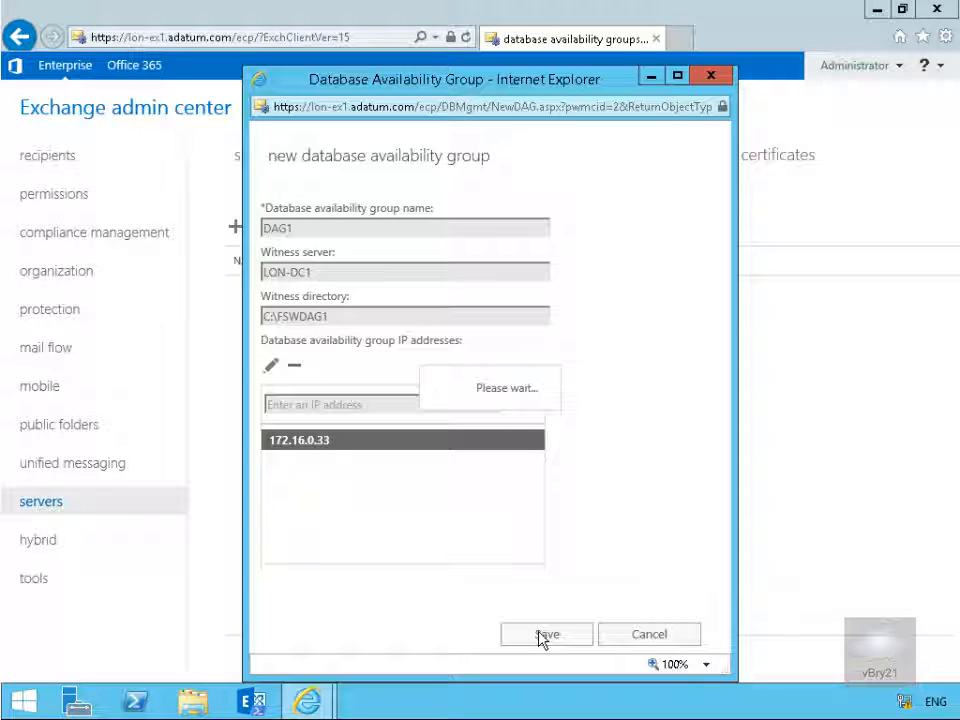
Save the new DAG1 group so it appears in the list with witness lon-dc1
{"action": "left_click", "coordinate": [546, 634]}
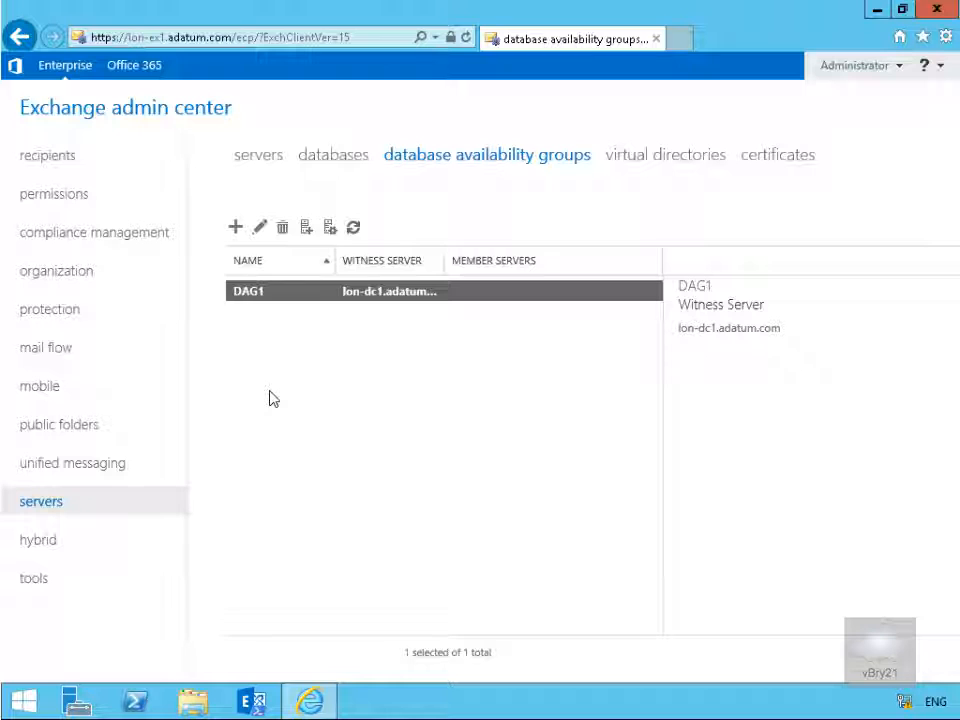
{"action": "mouse_move", "coordinate": [366, 416]}
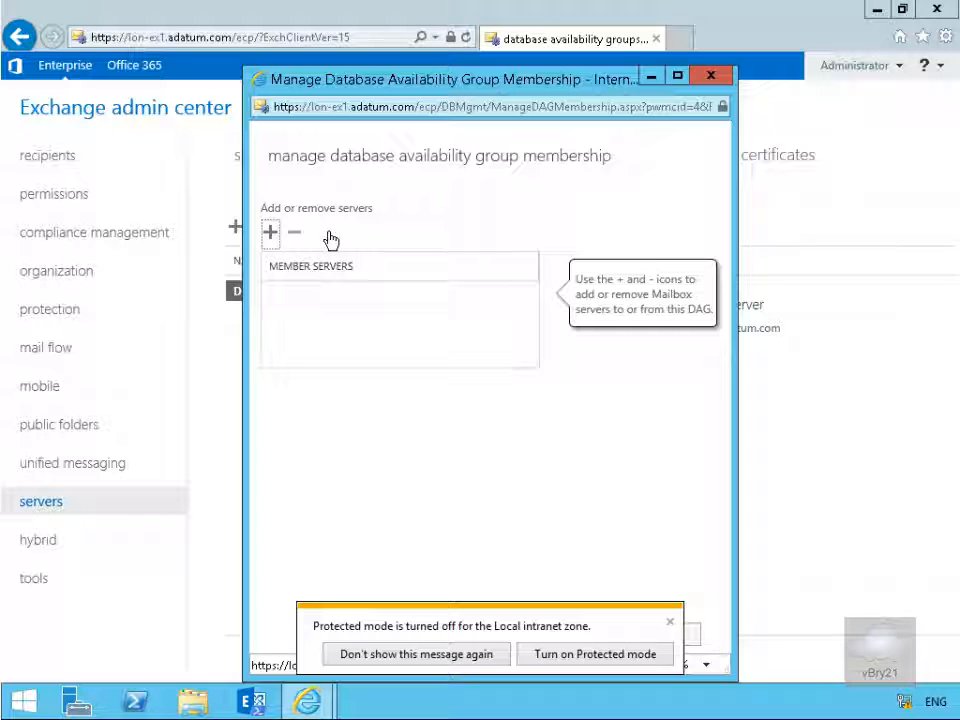
Add LON-EX1 and LON-EX2 as DAG1 member servers and save the membership
{"action": "left_click", "coordinate": [268, 232]}
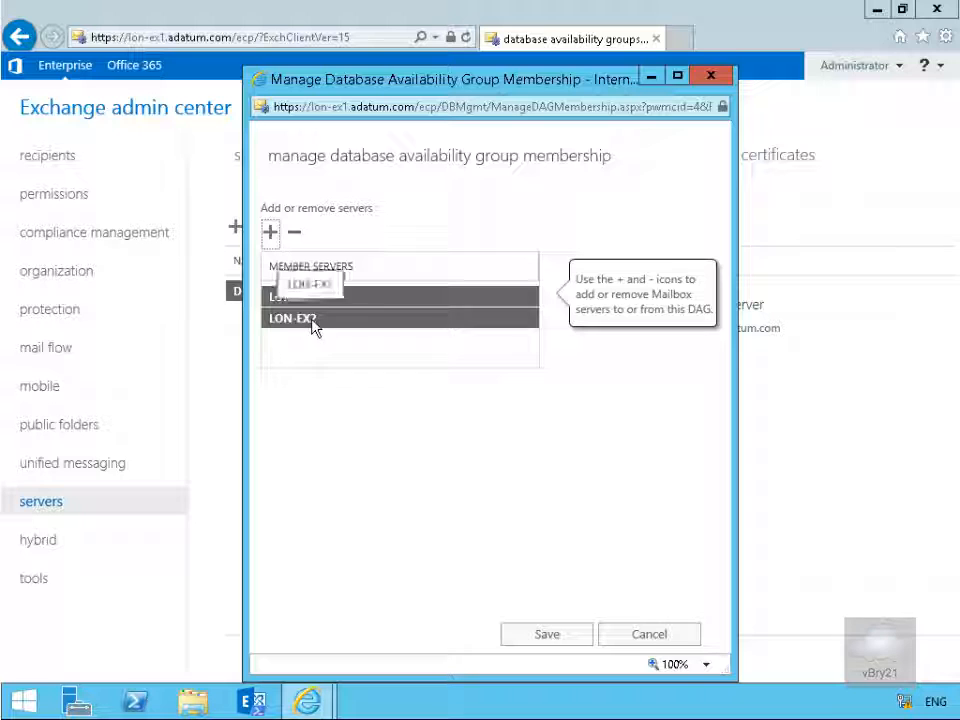
{"action": "left_click", "coordinate": [546, 632]}
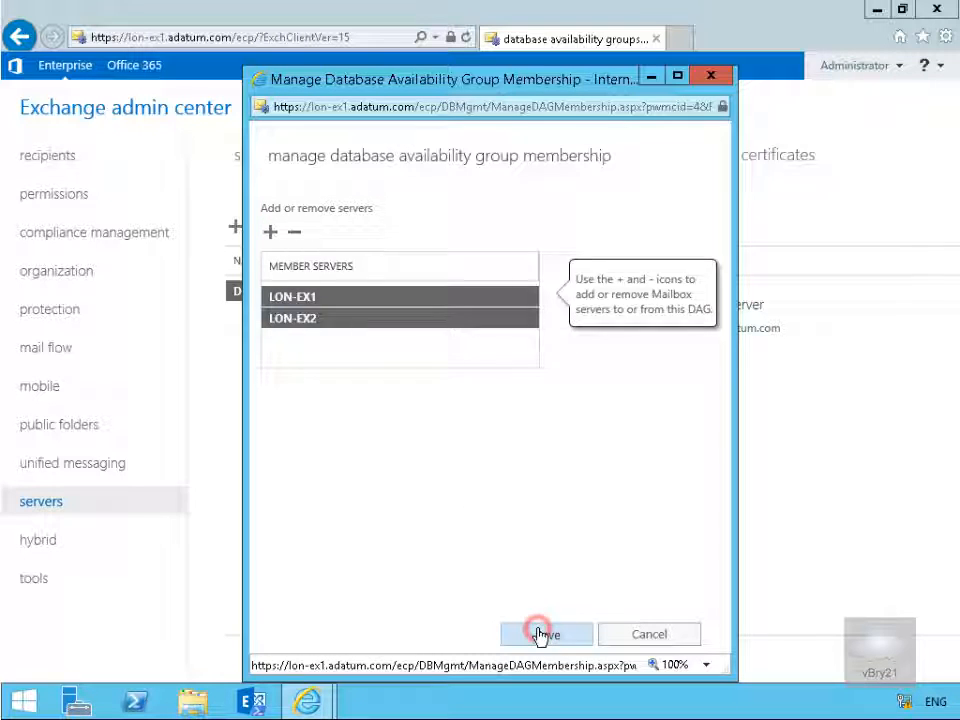
{"action": "left_click", "coordinate": [546, 634]}
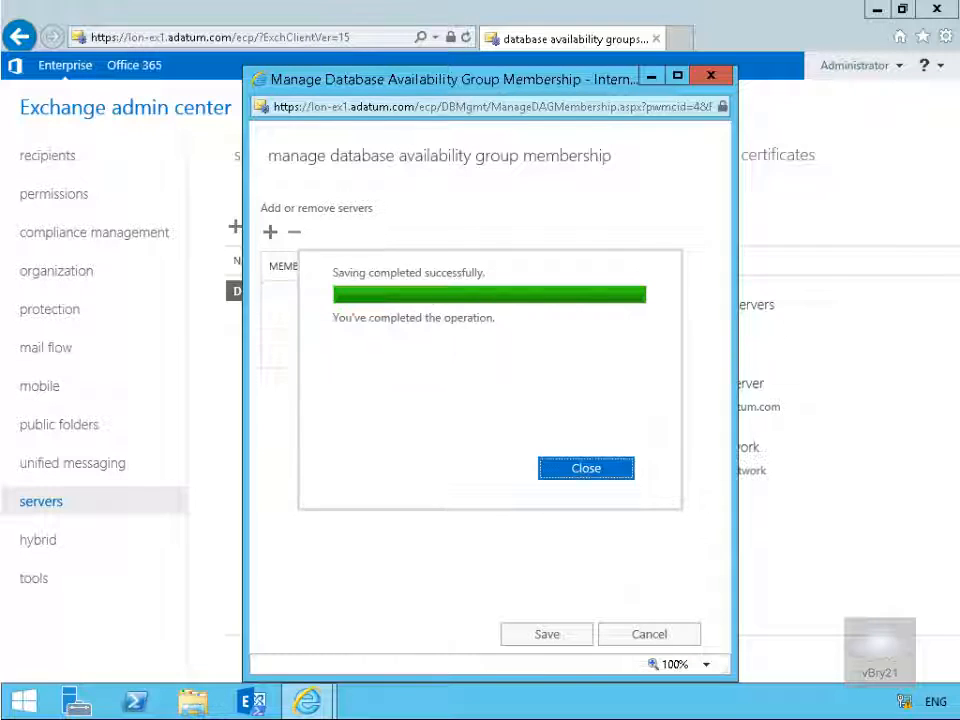
{"action": "mouse_move", "coordinate": [480, 348]}
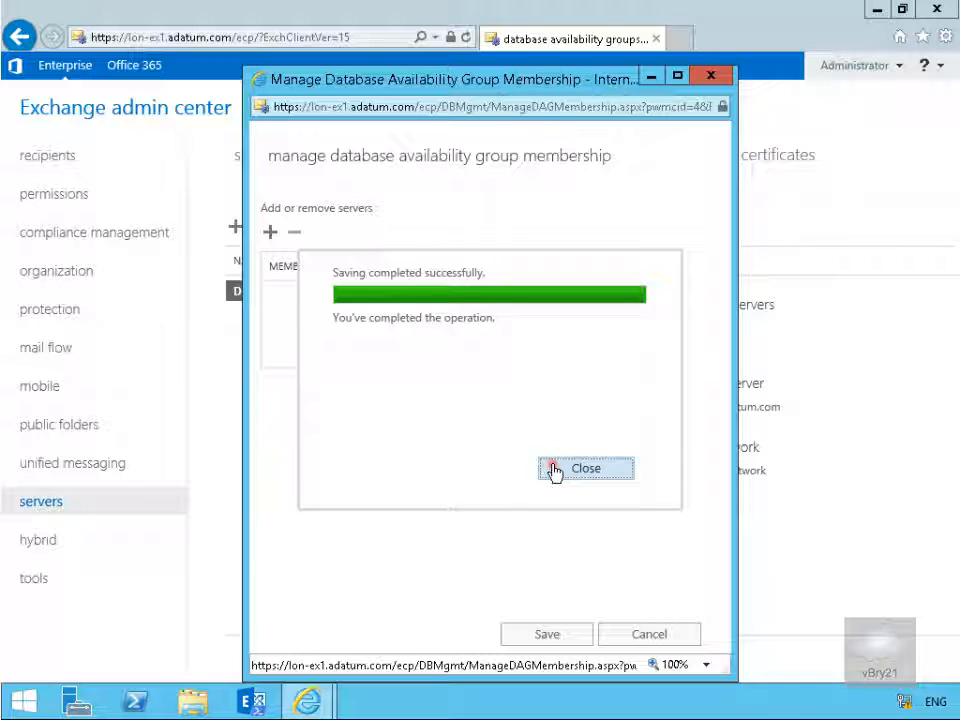
{"action": "left_click", "coordinate": [584, 468]}
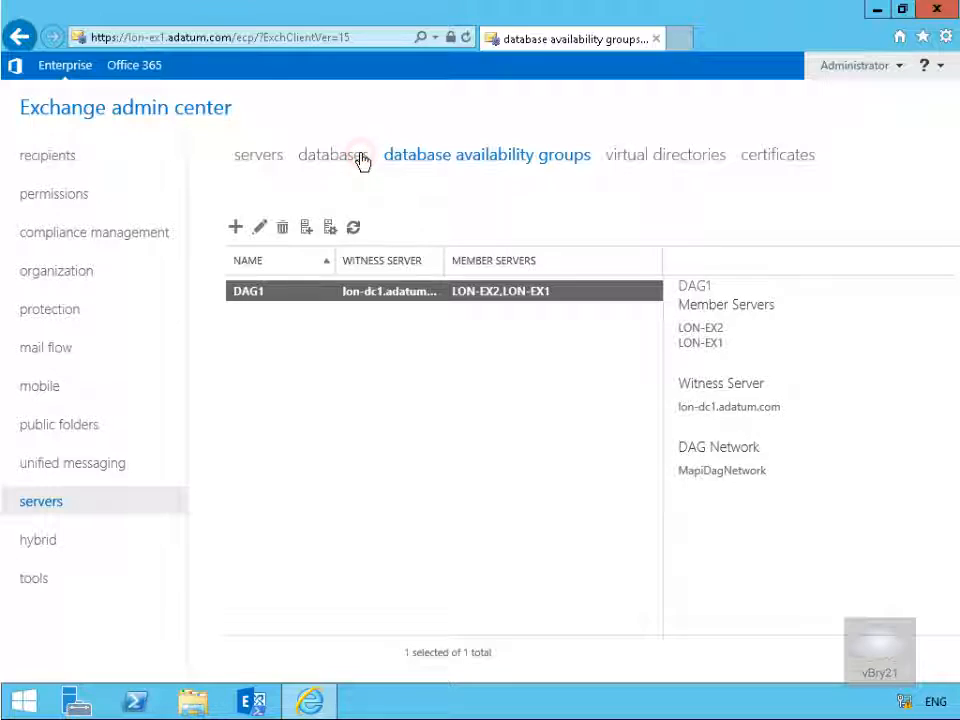
Select Mailbox Database 1 in the databases list and choose to add a database copy
{"action": "left_click", "coordinate": [332, 154]}
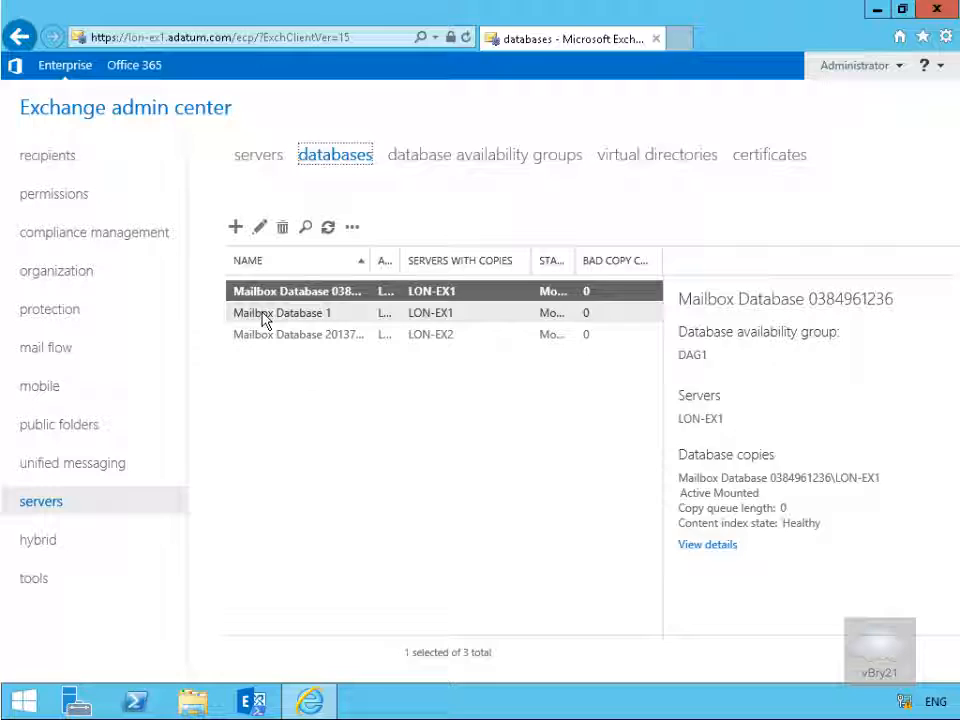
{"action": "left_click", "coordinate": [282, 312]}
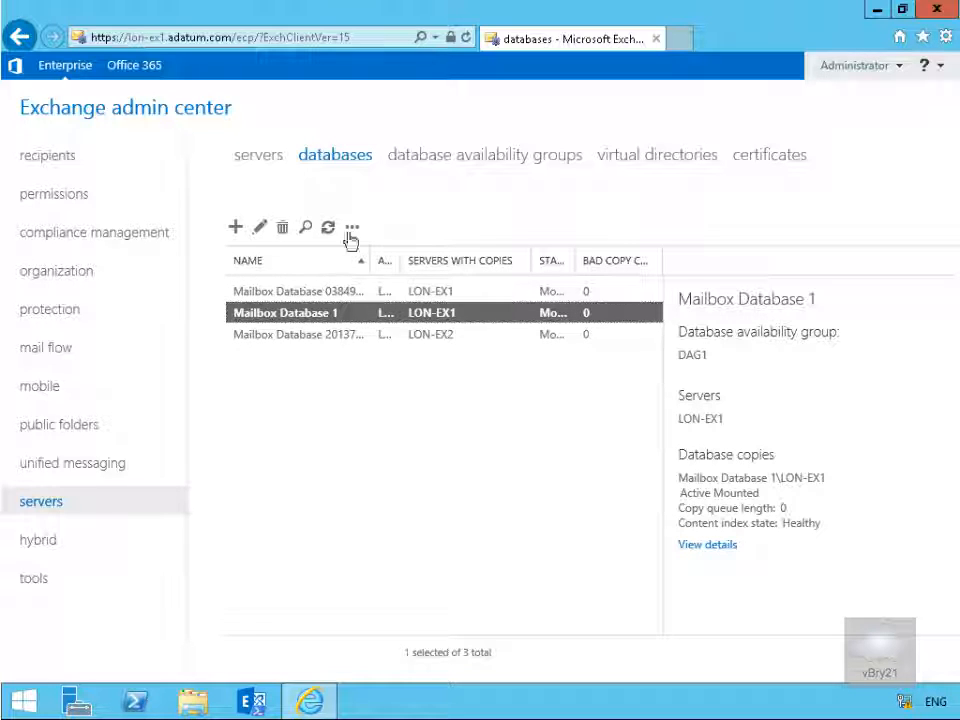
{"action": "left_click", "coordinate": [352, 228]}
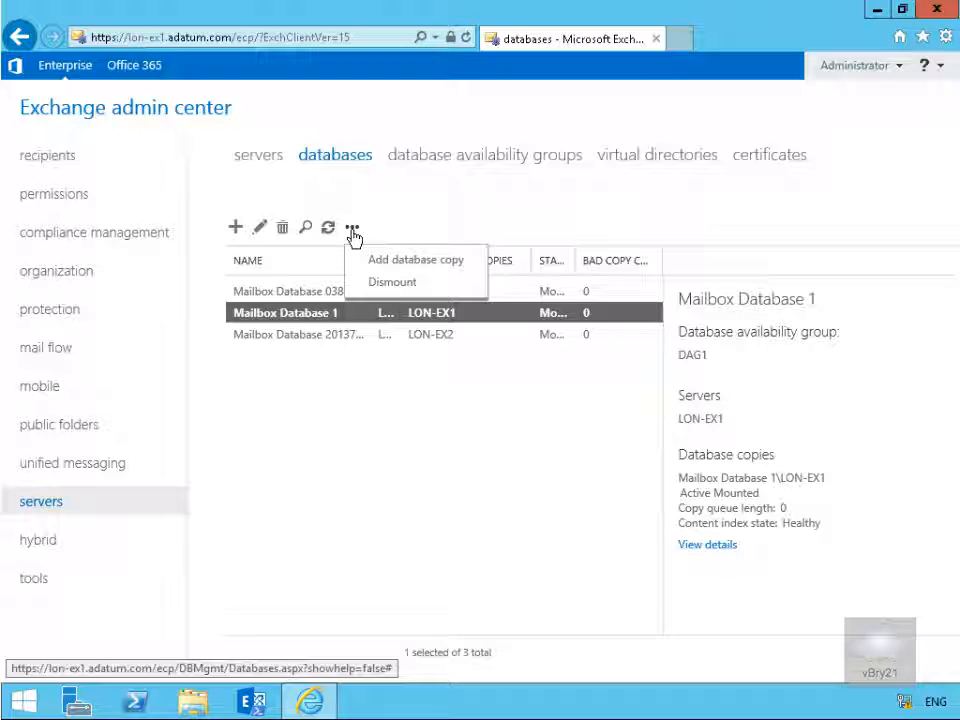
{"action": "left_click", "coordinate": [416, 260]}
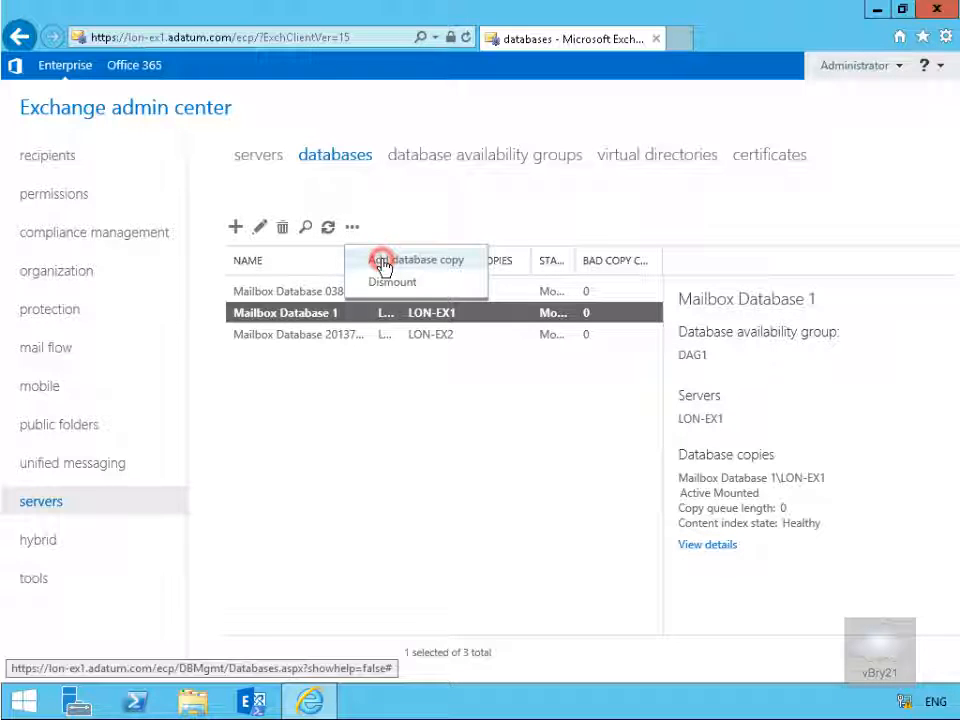
Add a database copy of Mailbox Database 1 with LON-EX2 chosen as the target server
{"action": "left_click", "coordinate": [416, 260]}
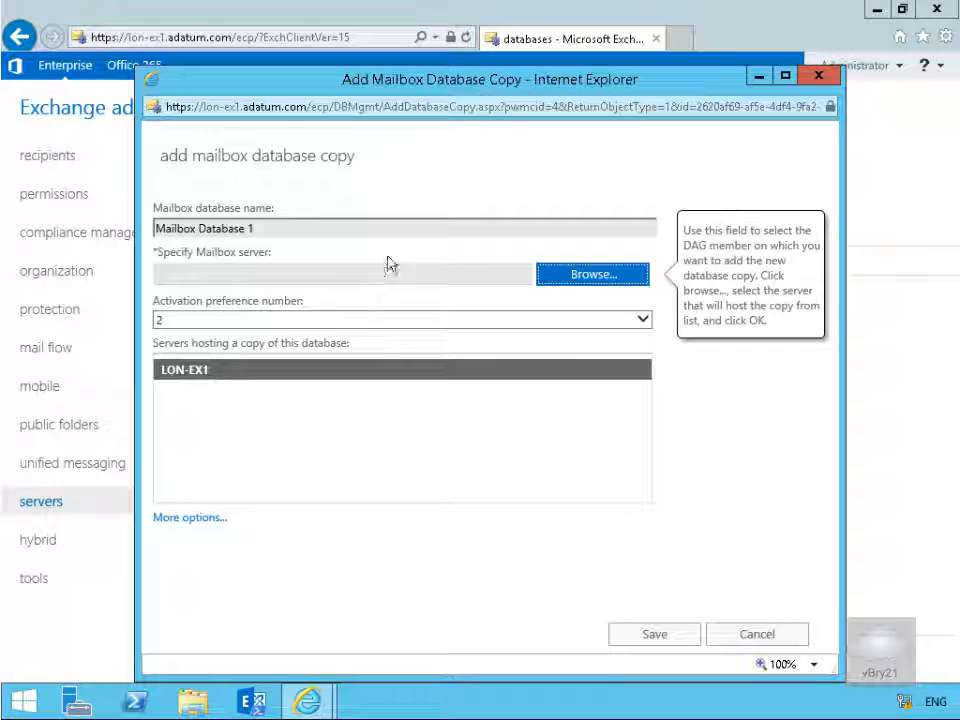
{"action": "left_click", "coordinate": [592, 272]}
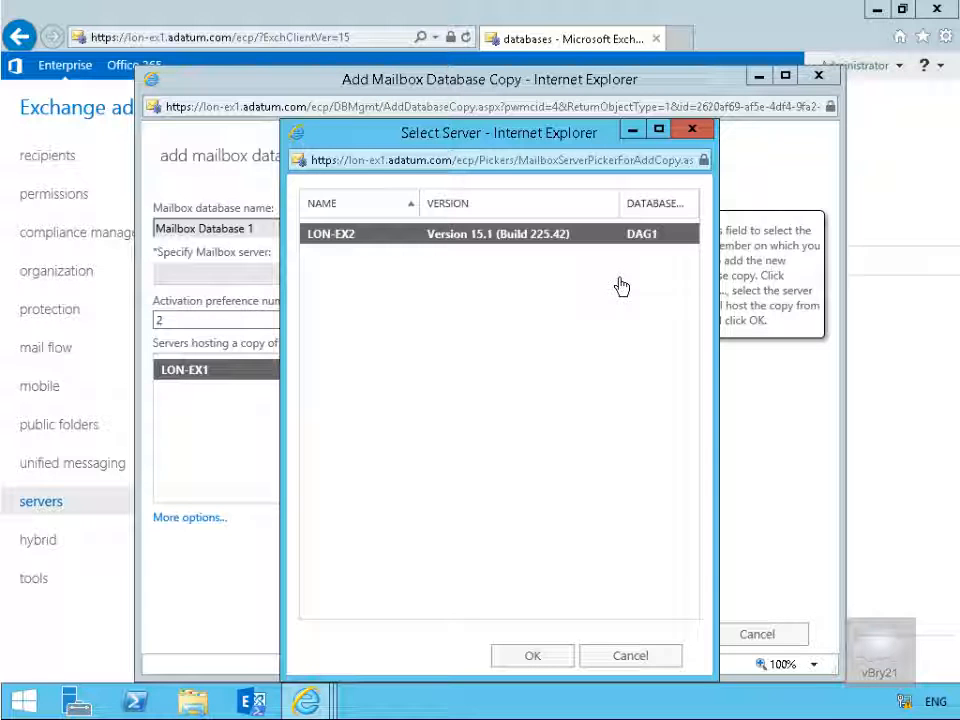
{"action": "left_click", "coordinate": [532, 656]}
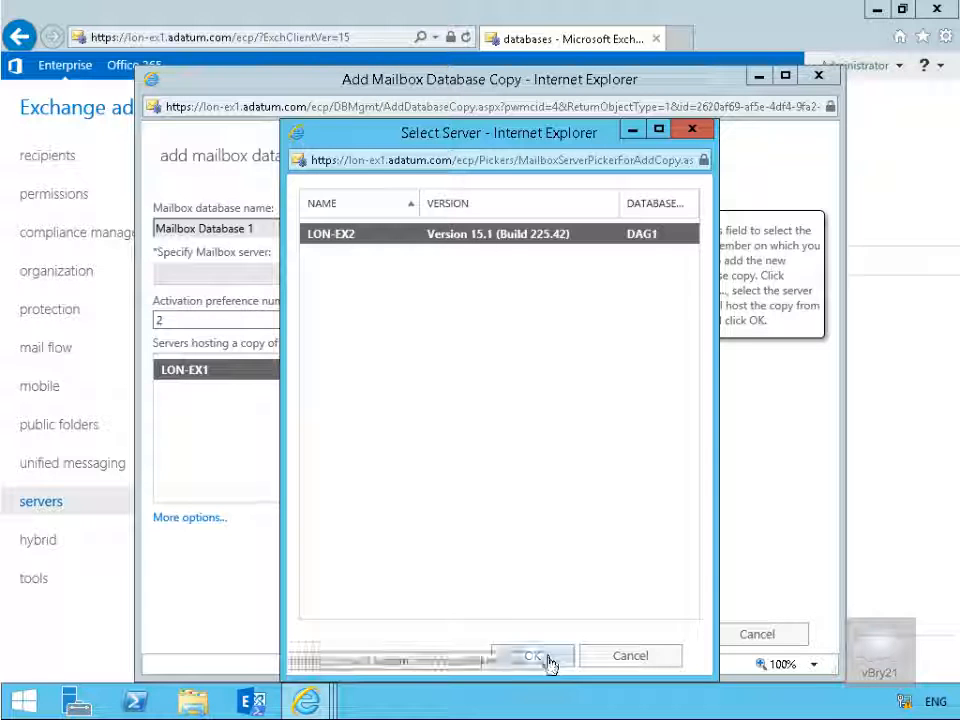
{"action": "left_click", "coordinate": [534, 656]}
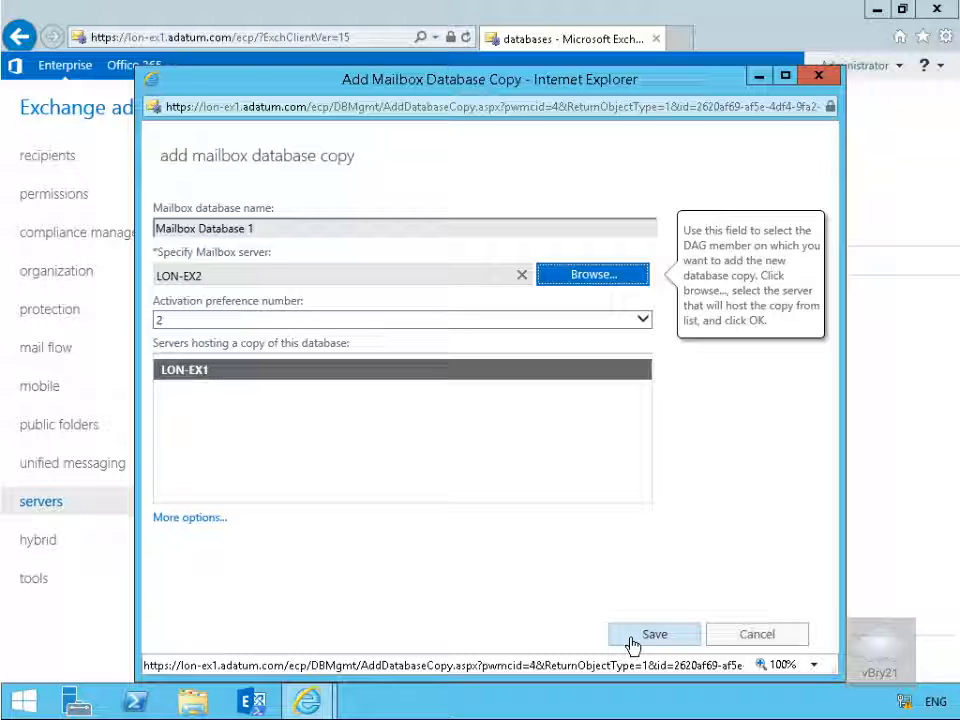
Save the new copy so Mailbox Database 1 lists both LON-EX1 and LON-EX2
{"action": "left_click", "coordinate": [654, 634]}
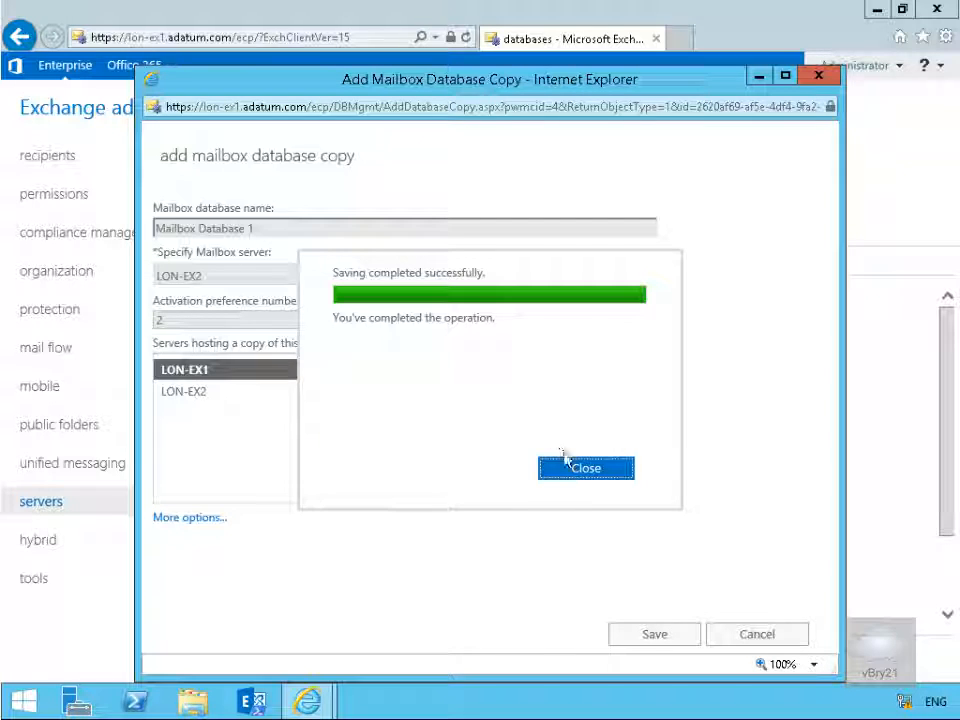
{"action": "left_click", "coordinate": [584, 468]}
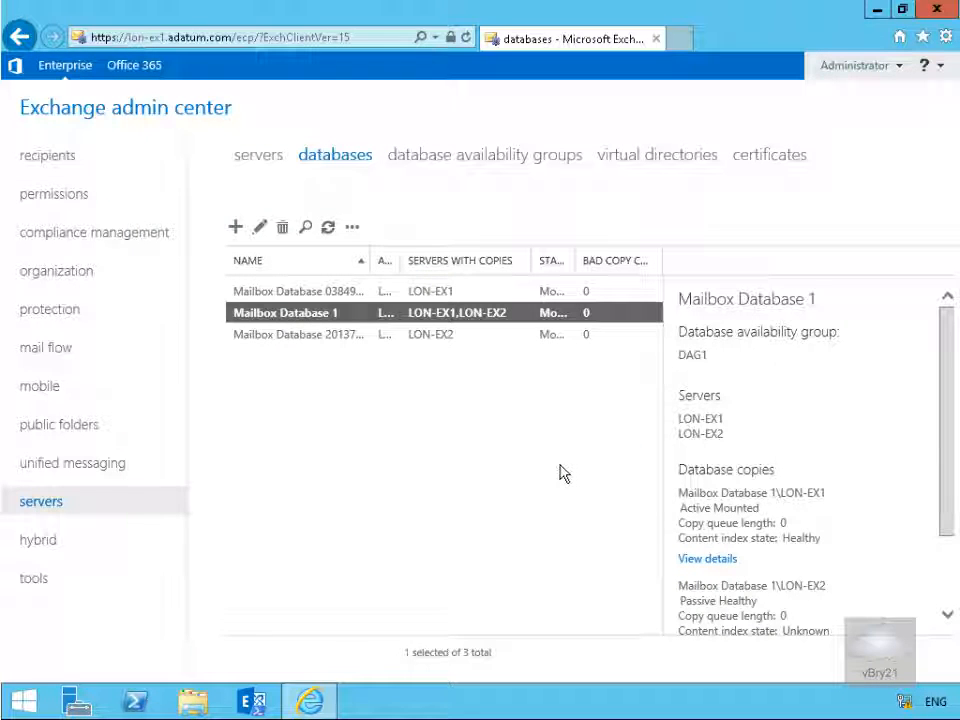